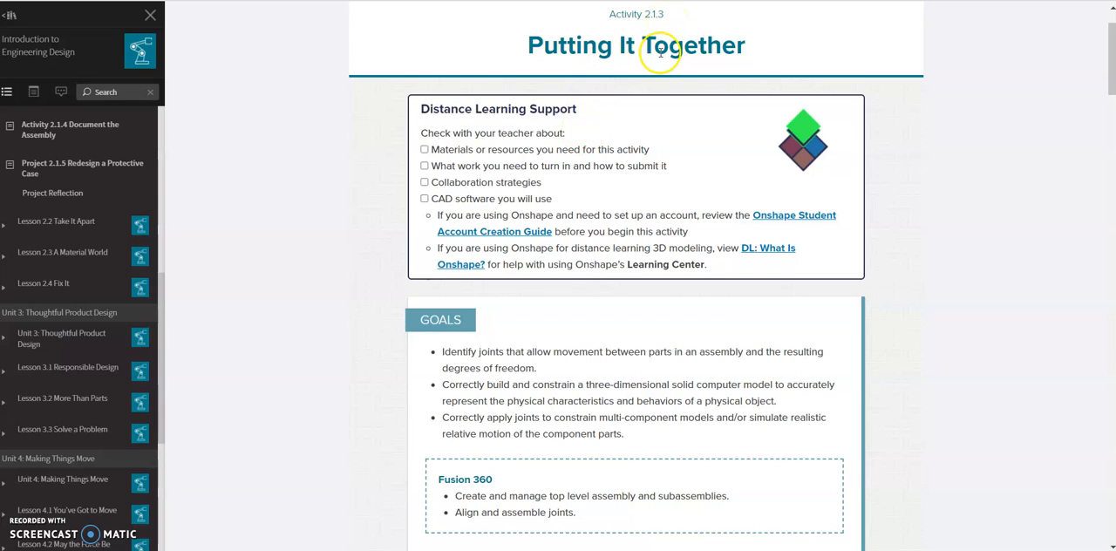
pyautogui.moveTo(579, 227)
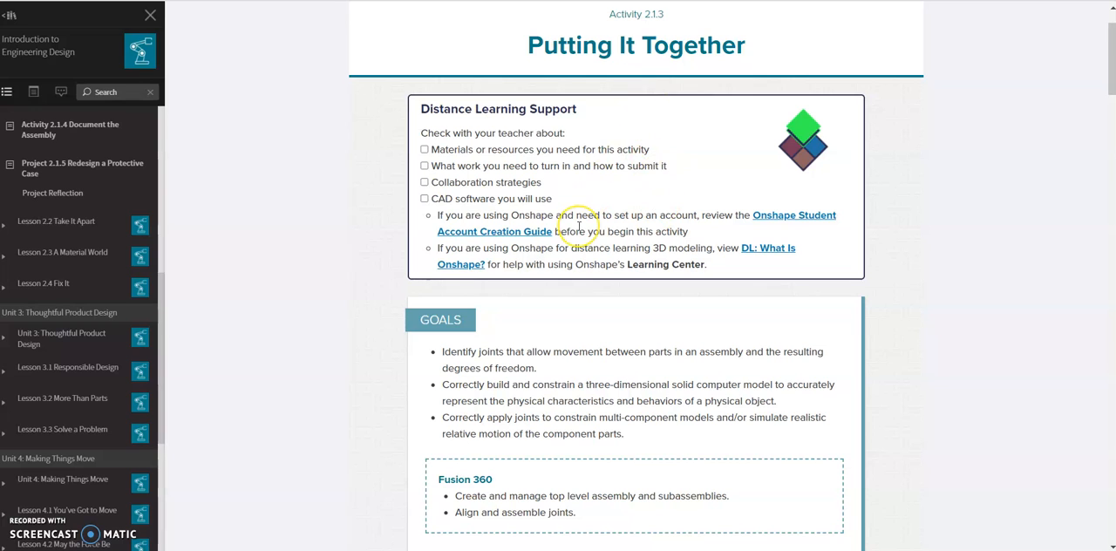
# Import the ied_213_SelfieStickParts_Inventor_Student archive, split into multiple linked documents
pyautogui.scroll(-3)
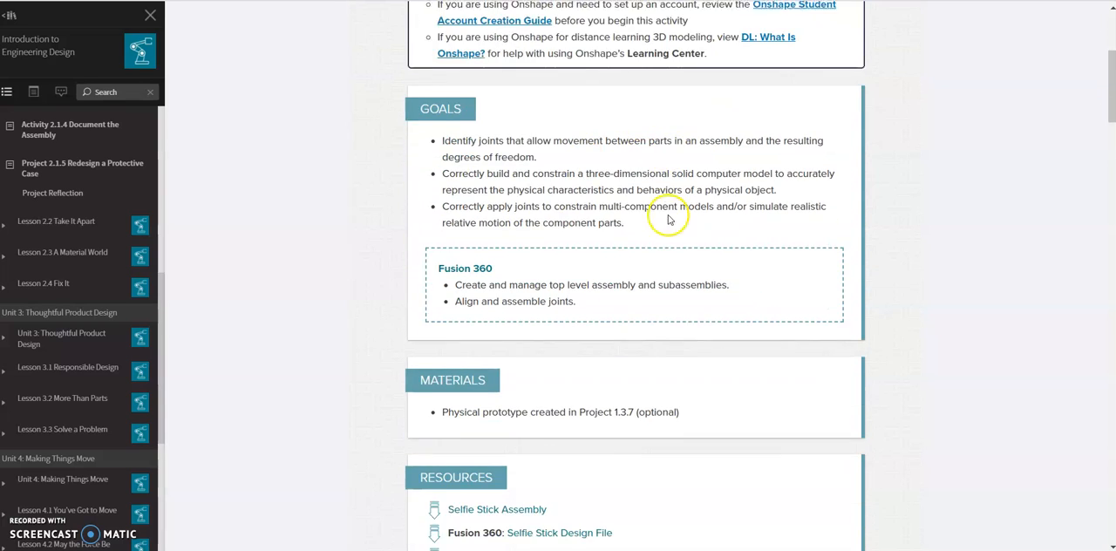
pyautogui.scroll(-3)
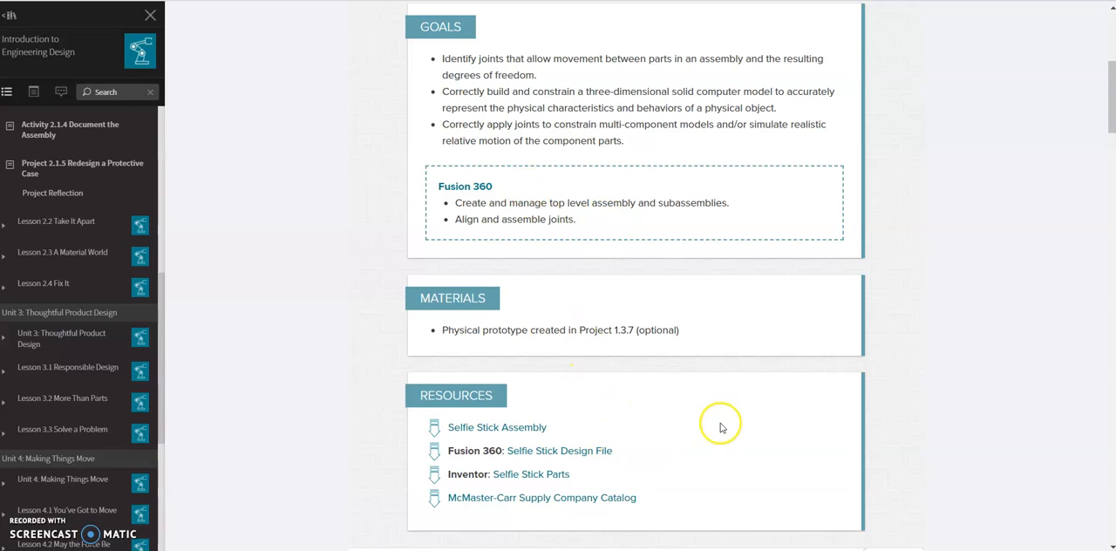
pyautogui.moveTo(663, 410)
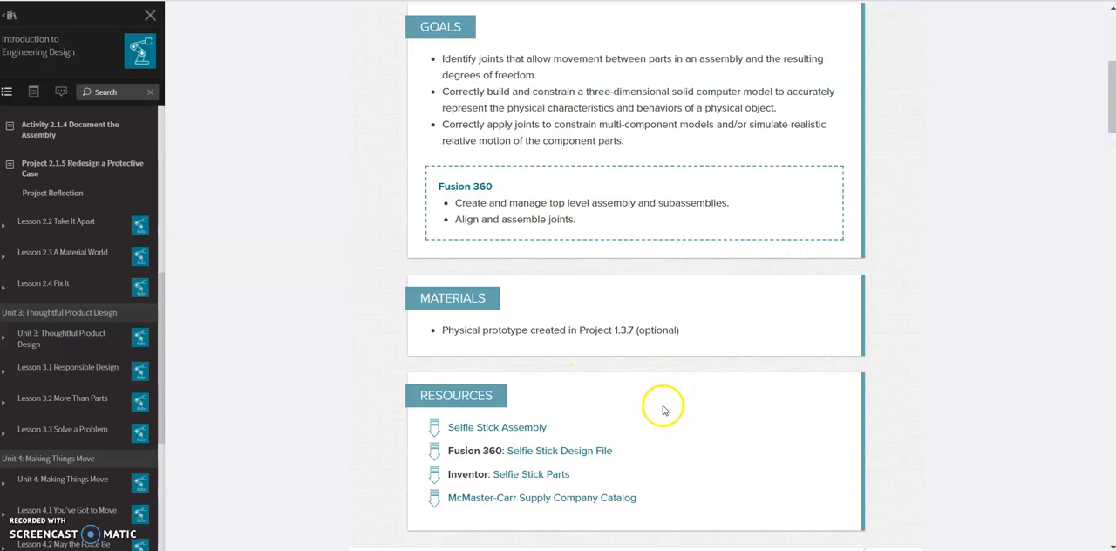
pyautogui.moveTo(715, 354)
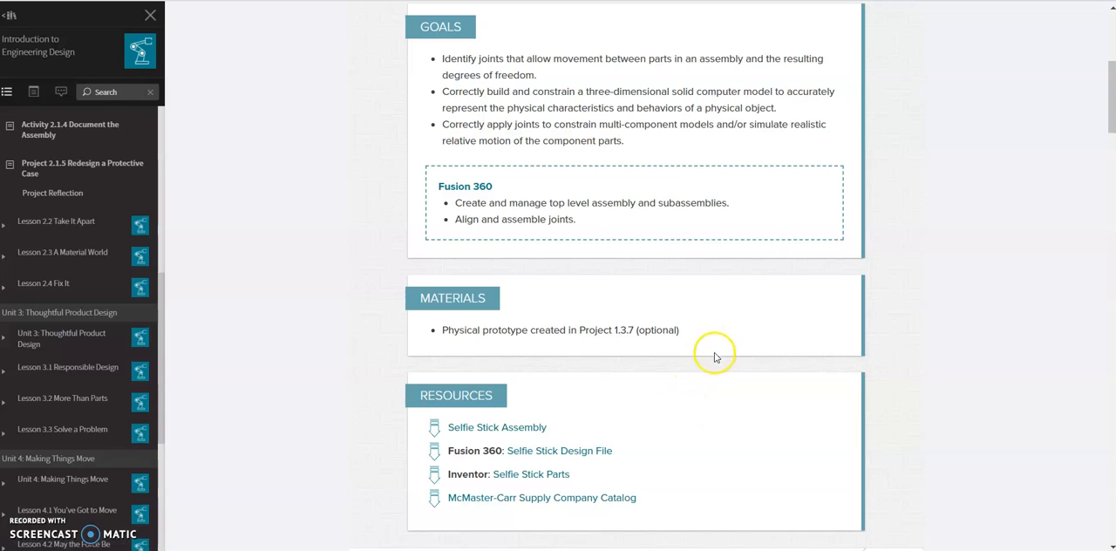
pyautogui.moveTo(667, 323)
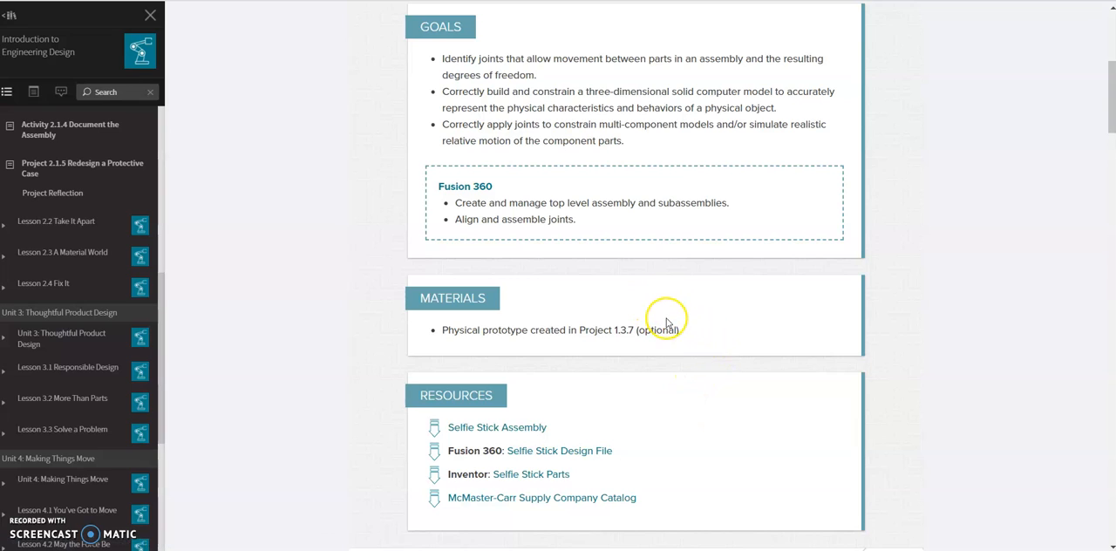
pyautogui.moveTo(672, 377)
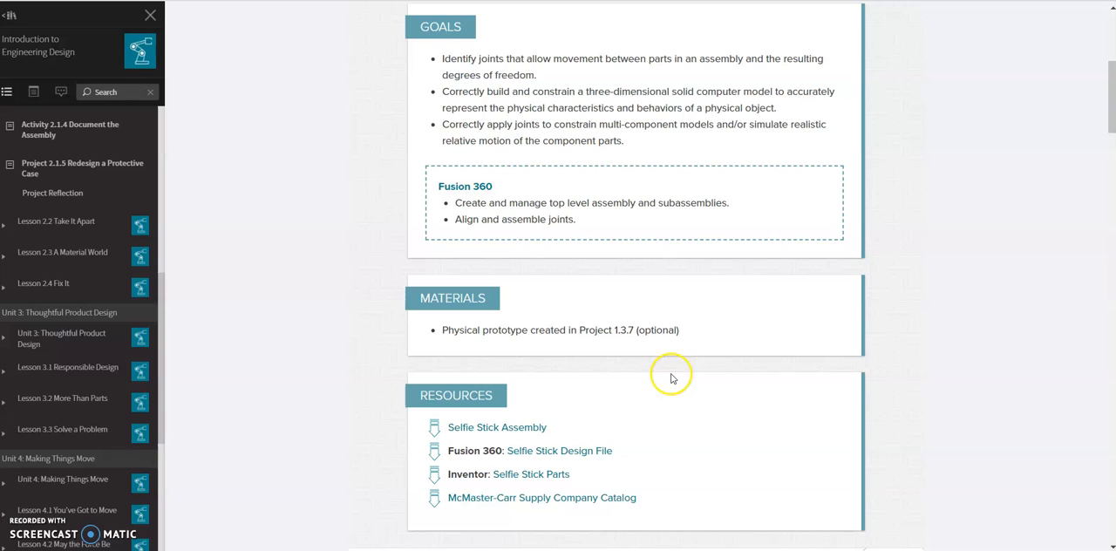
pyautogui.moveTo(454, 499)
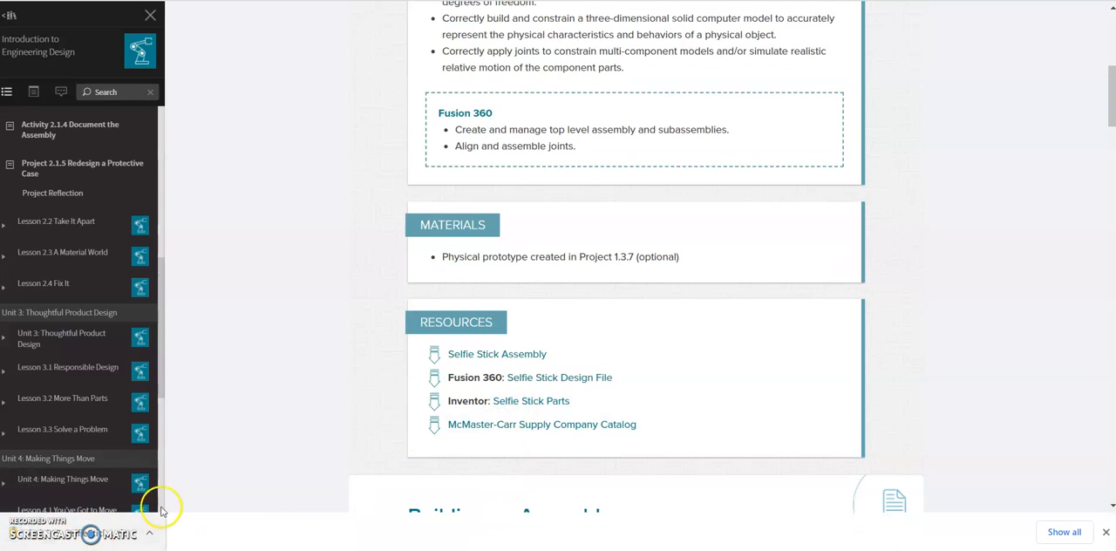
pyautogui.moveTo(335, 523)
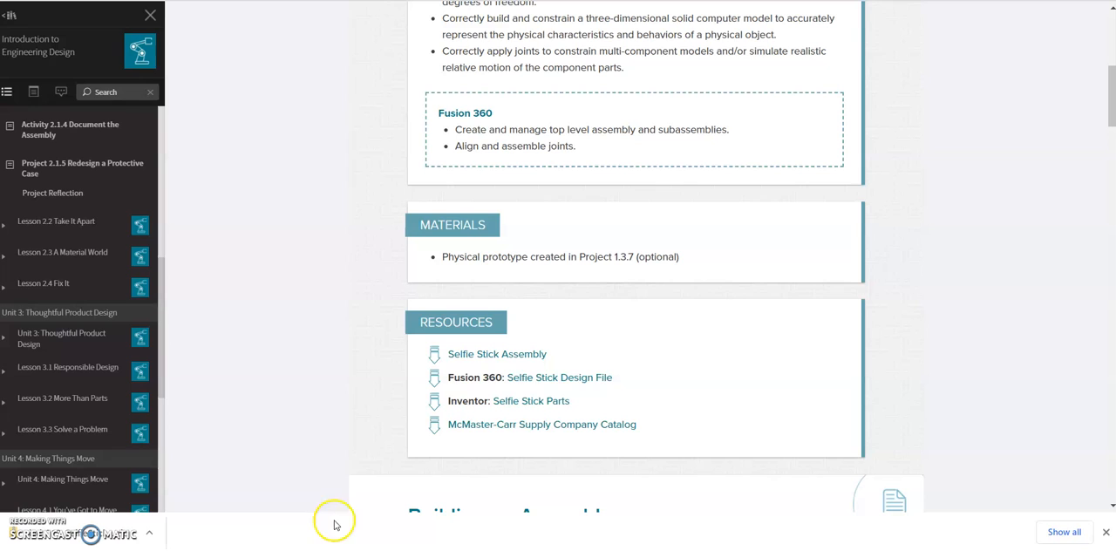
pyautogui.moveTo(363, 441)
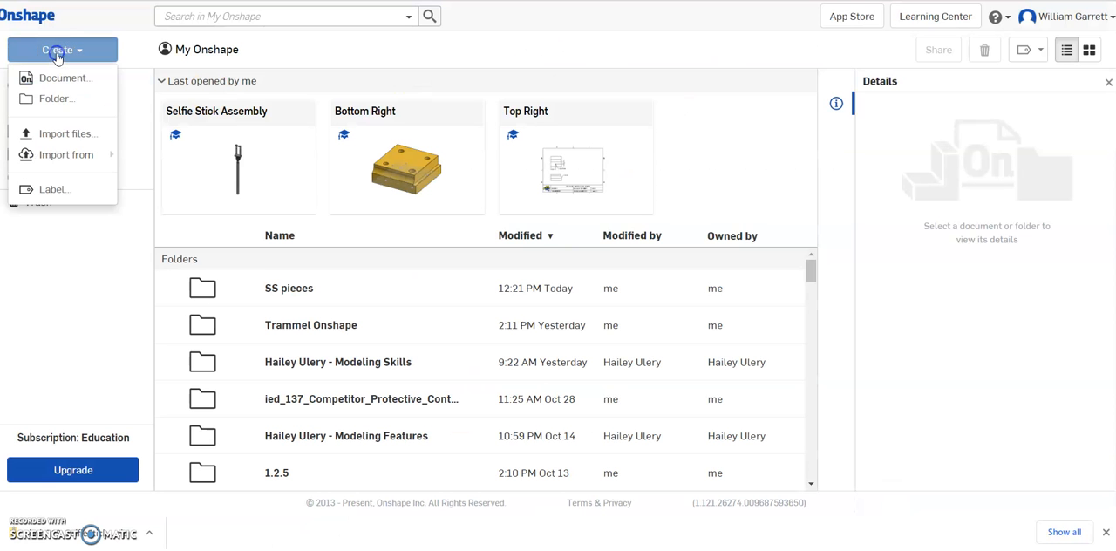
pyautogui.click(68, 132)
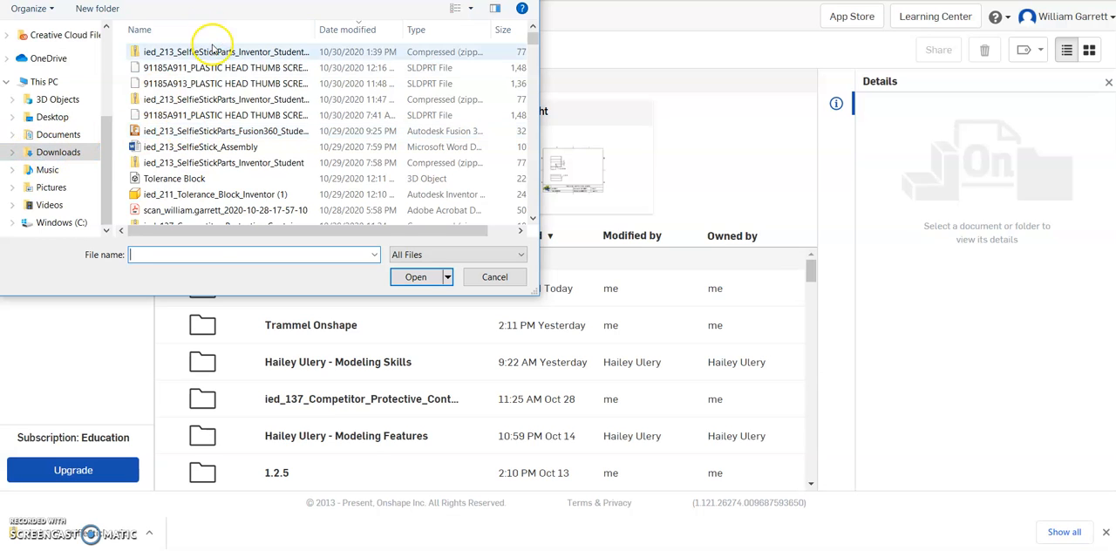
pyautogui.click(223, 52)
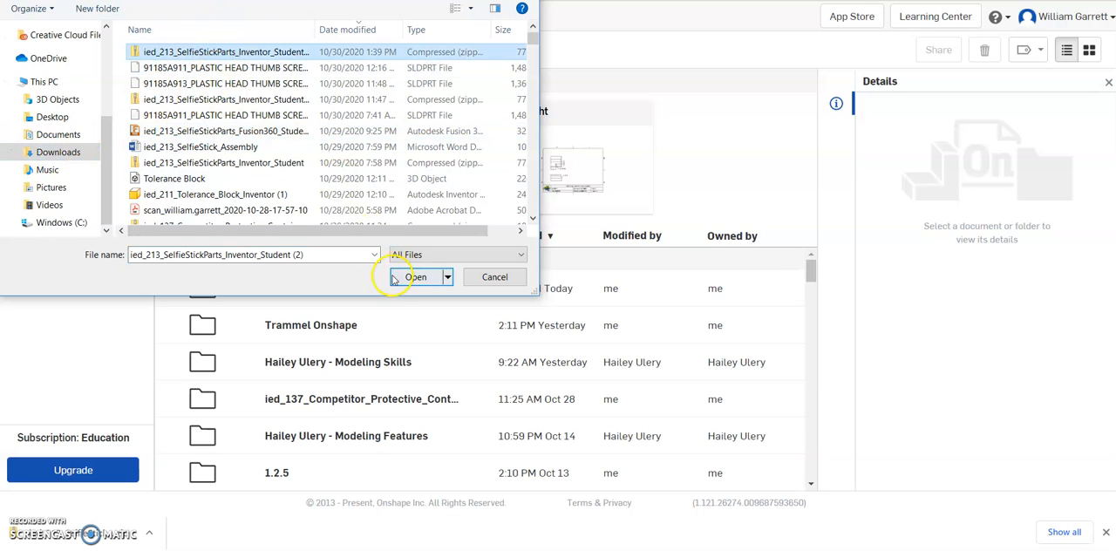
pyautogui.click(417, 275)
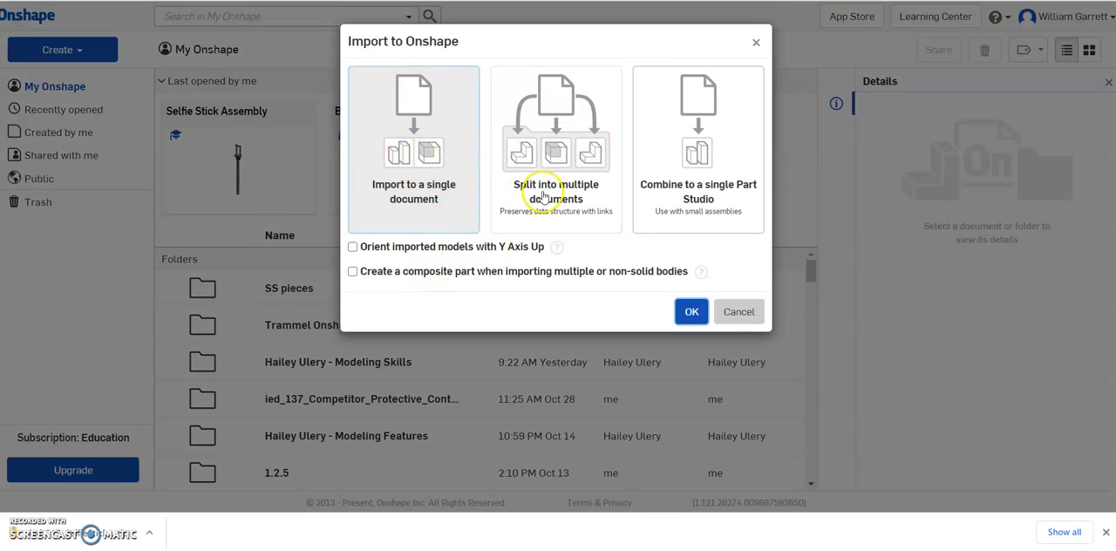
pyautogui.click(555, 148)
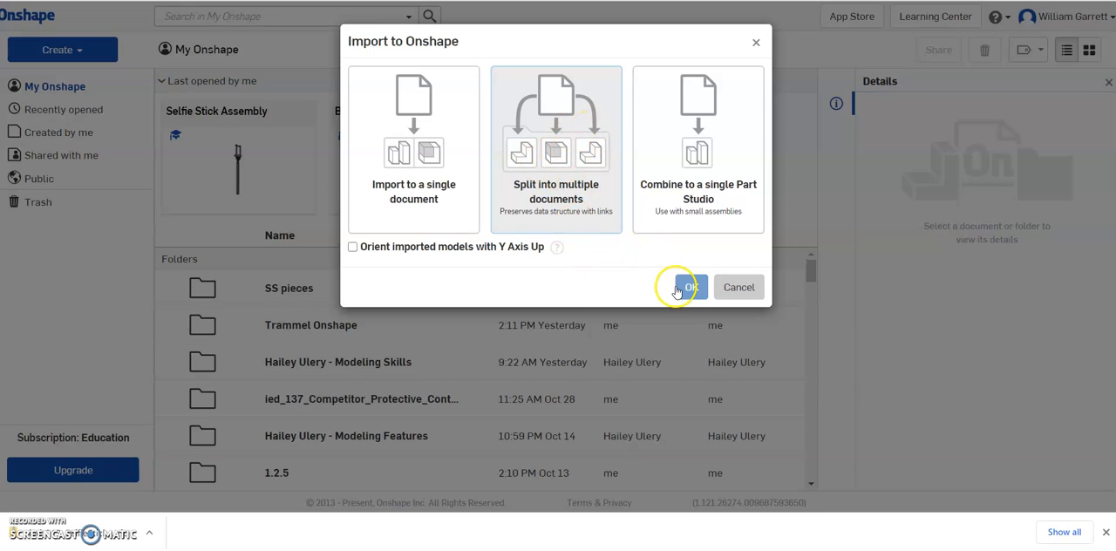
pyautogui.click(691, 286)
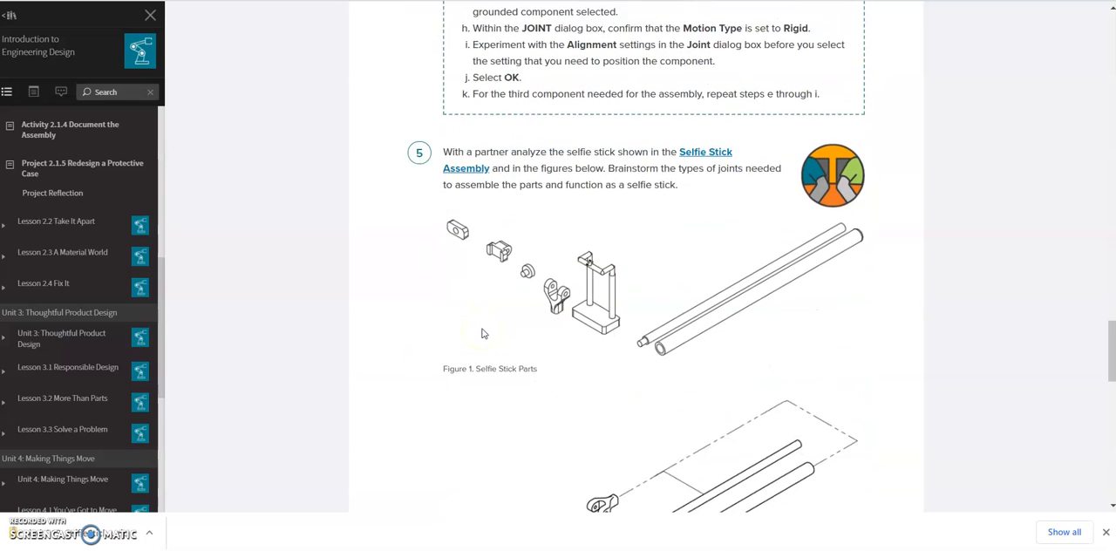
# Select McMaster-Carr thumb screw part number 91185A911 in step 6 and go to the catalog site
pyautogui.scroll(-3)
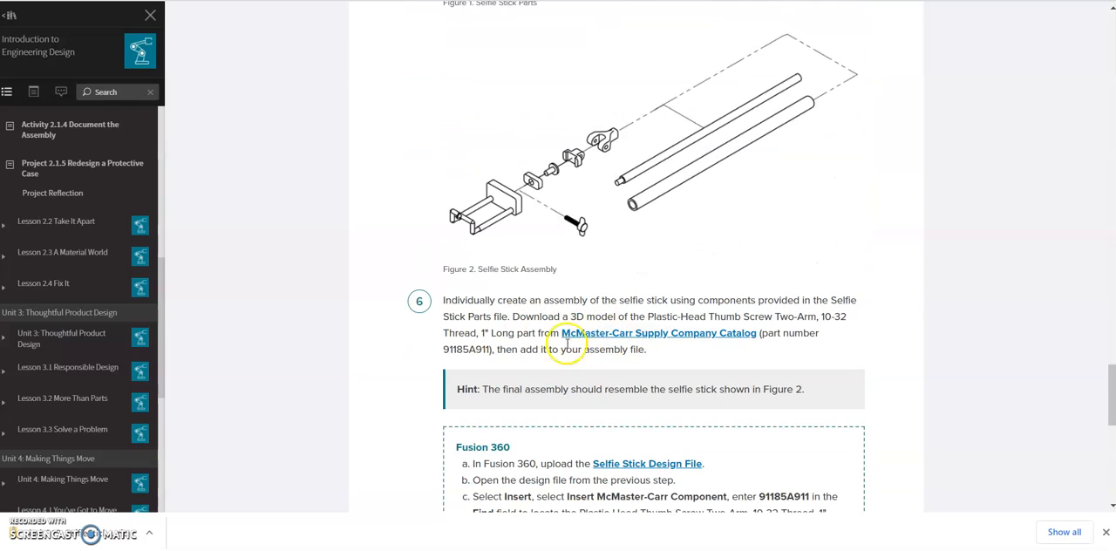
pyautogui.moveTo(482, 366)
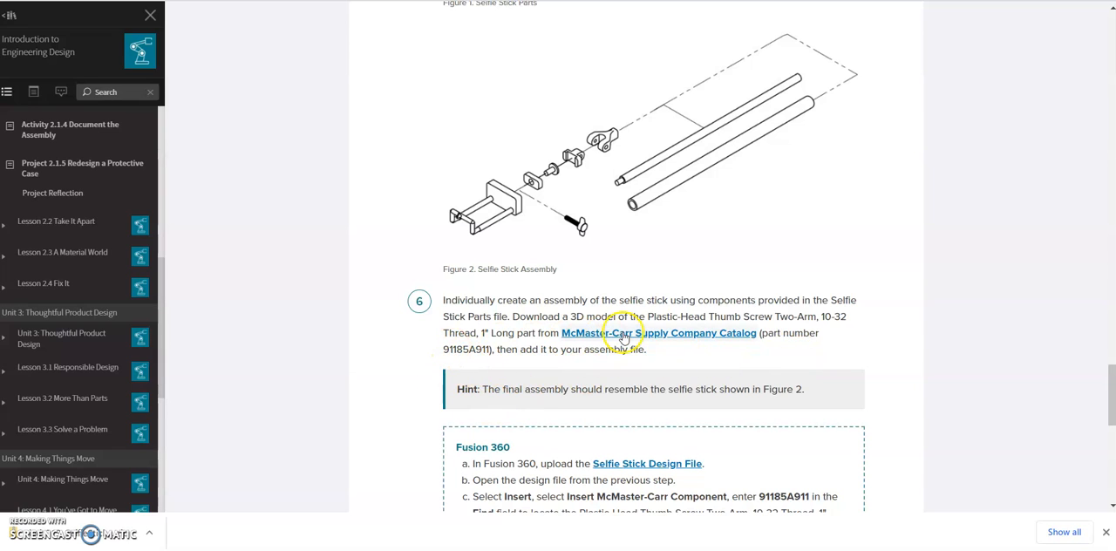
pyautogui.moveTo(452, 366)
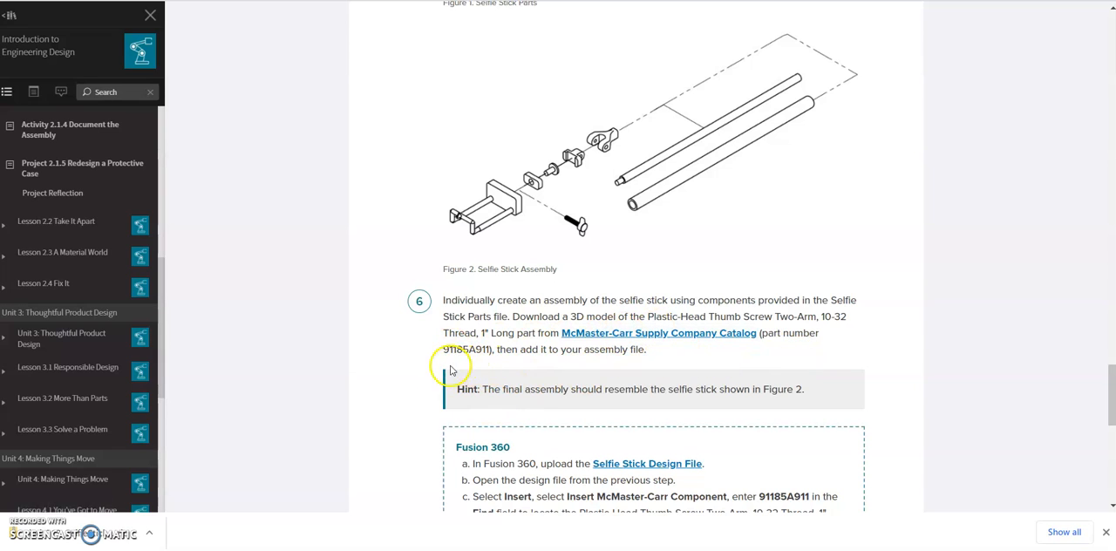
pyautogui.doubleClick(467, 351)
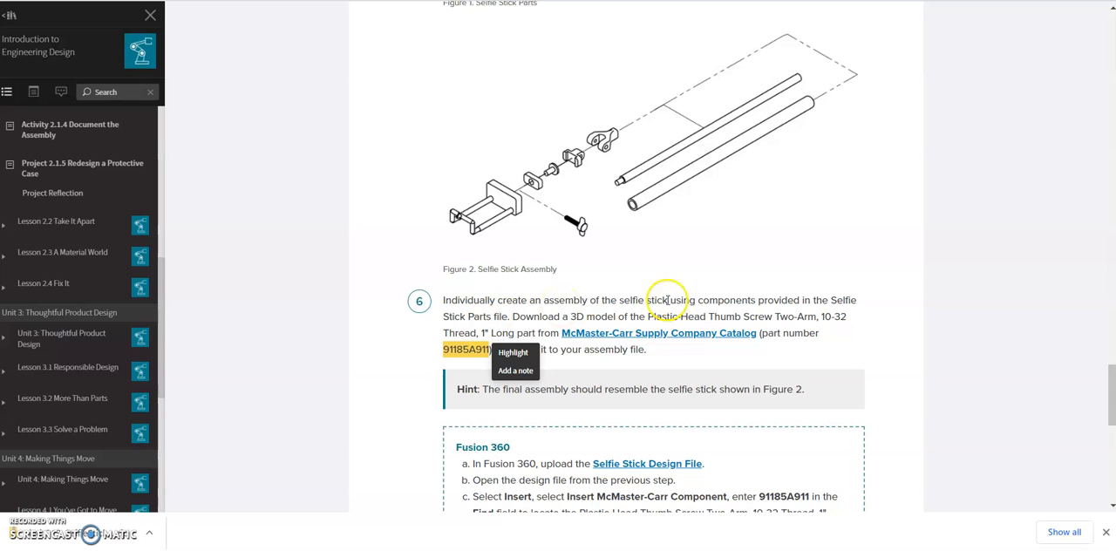
pyautogui.click(660, 332)
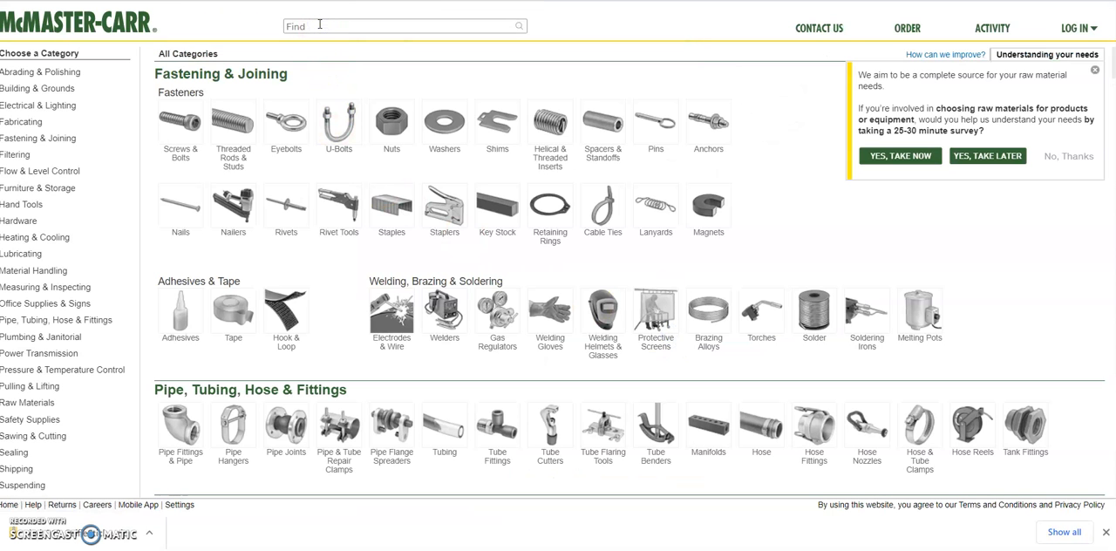
# Search 91185A911 on McMaster-Carr and save the thumb screw's 3-D SolidWorks model
pyautogui.write('91185A911')
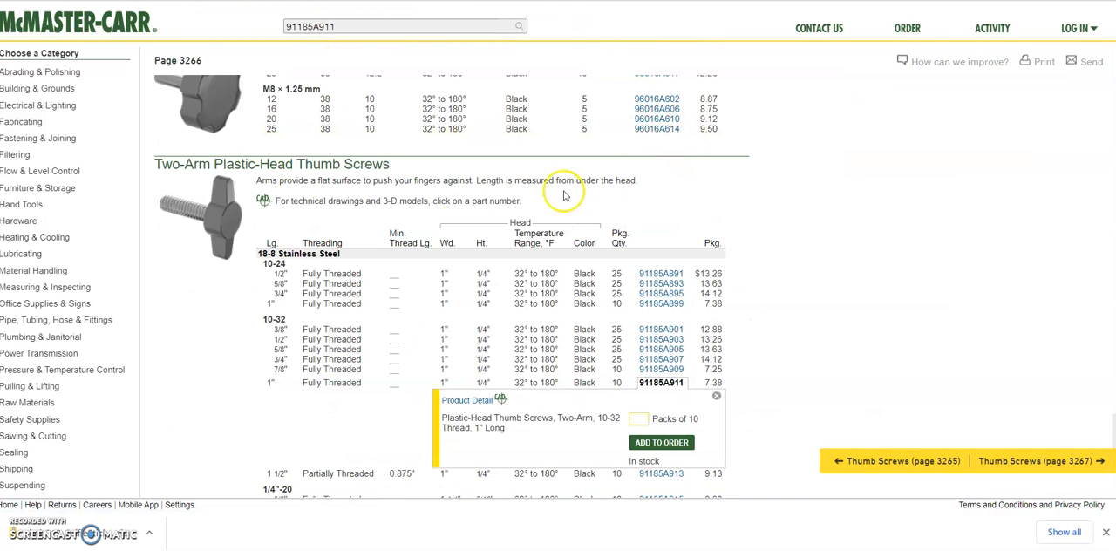
pyautogui.moveTo(489, 390)
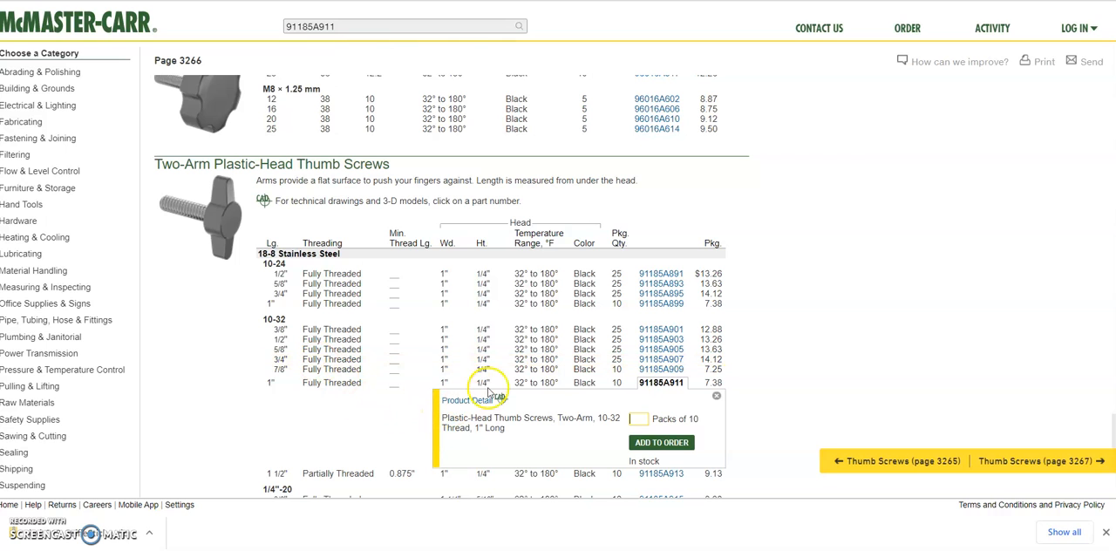
pyautogui.moveTo(467, 401)
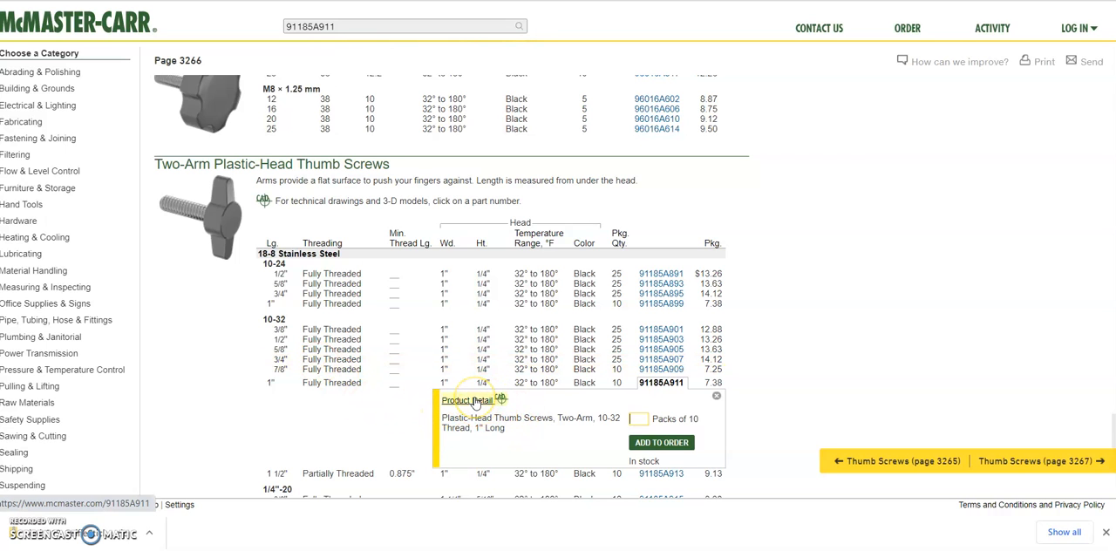
pyautogui.click(468, 401)
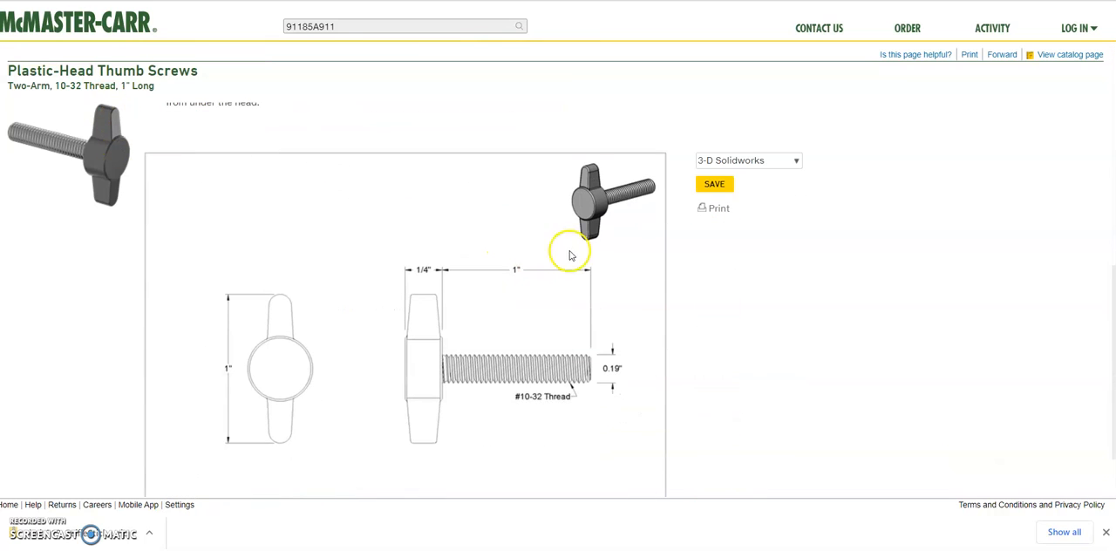
pyautogui.moveTo(671, 225)
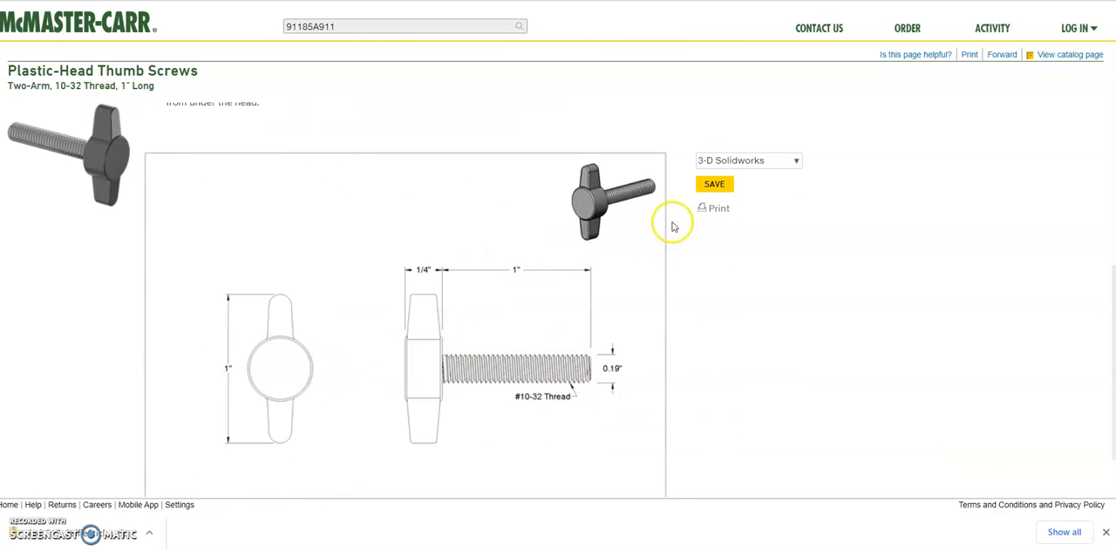
pyautogui.moveTo(722, 150)
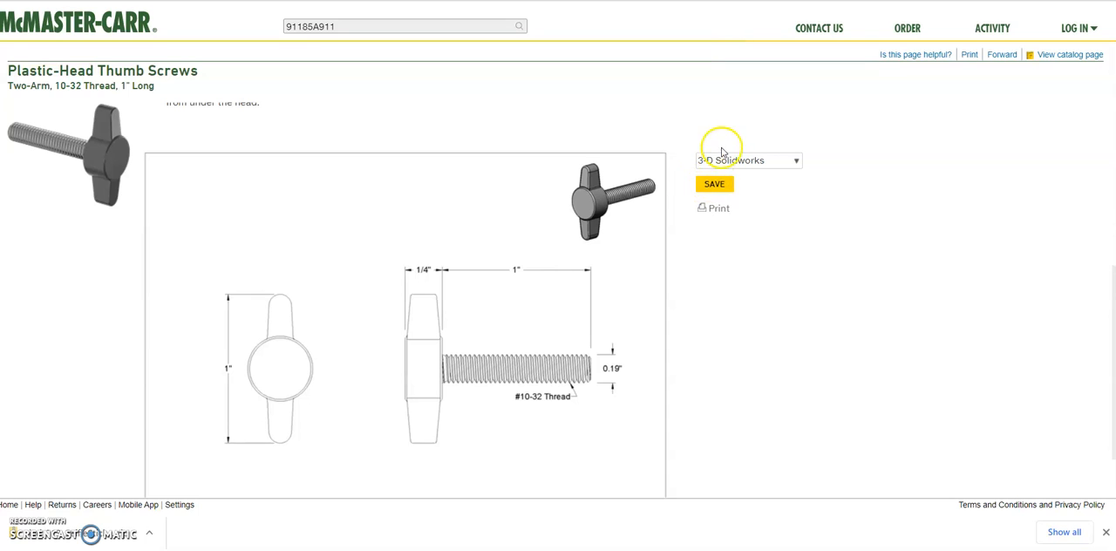
pyautogui.moveTo(736, 161)
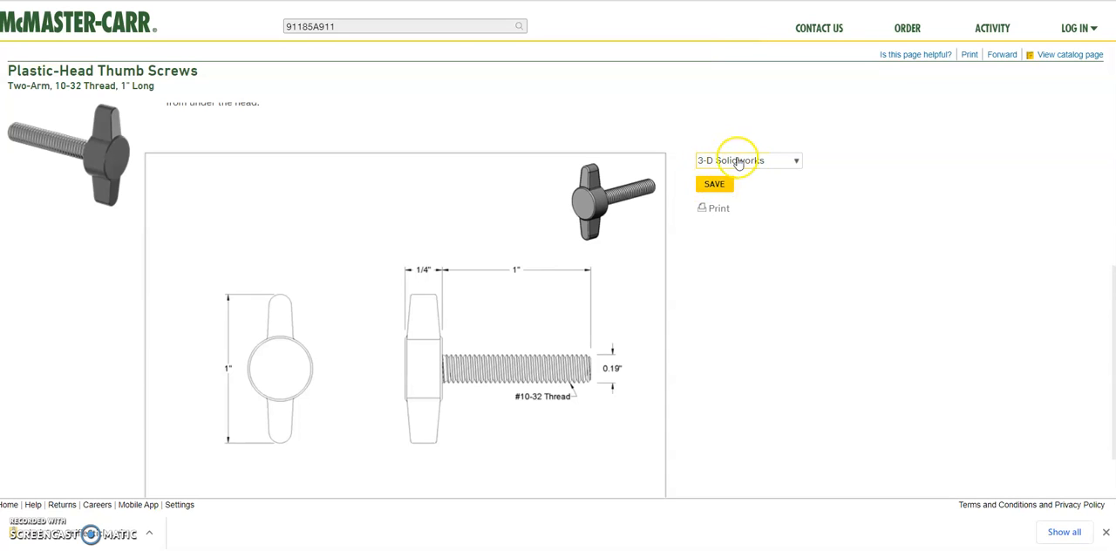
pyautogui.moveTo(725, 143)
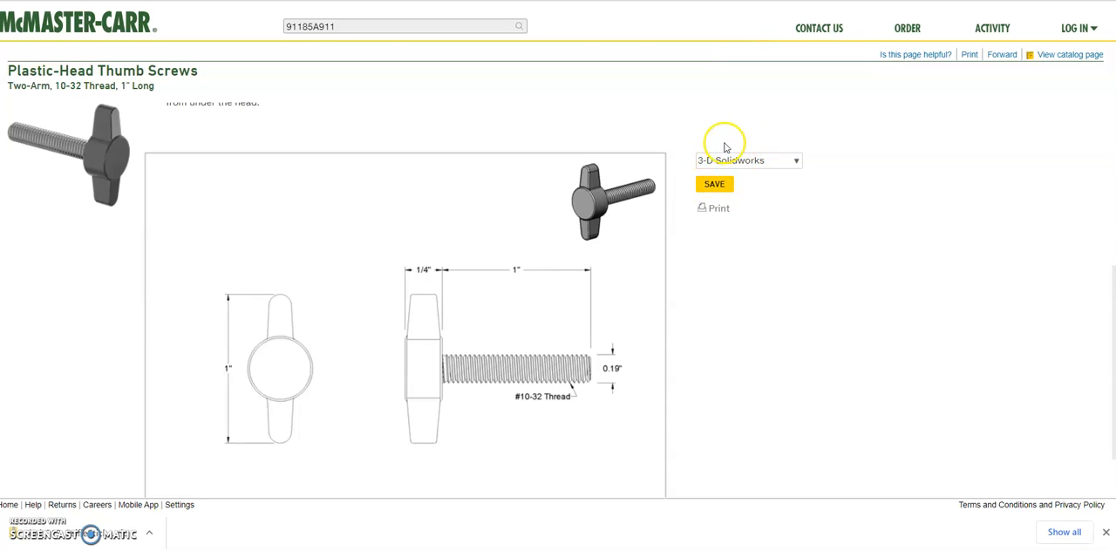
pyautogui.click(715, 185)
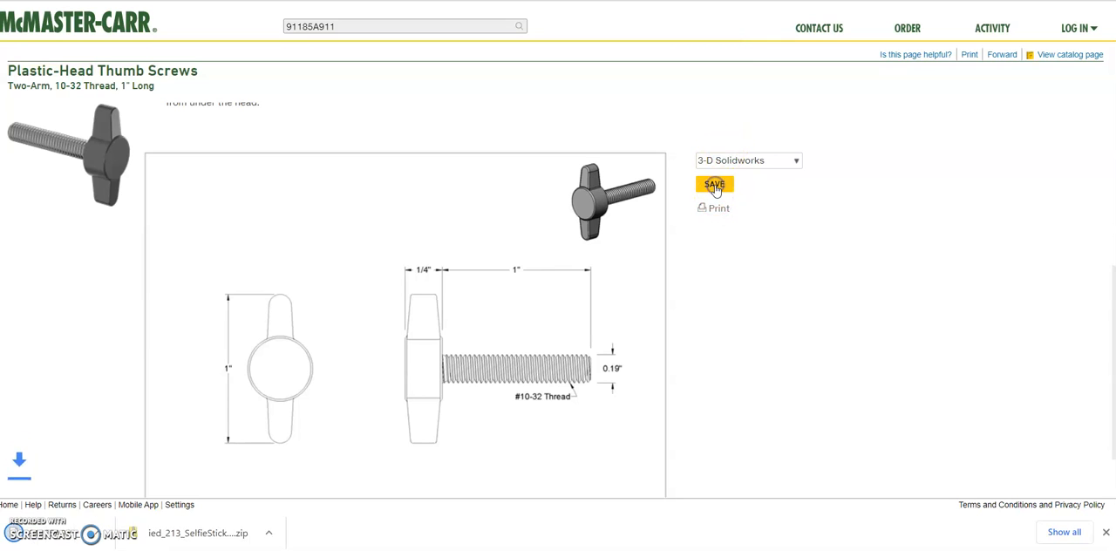
pyautogui.click(716, 185)
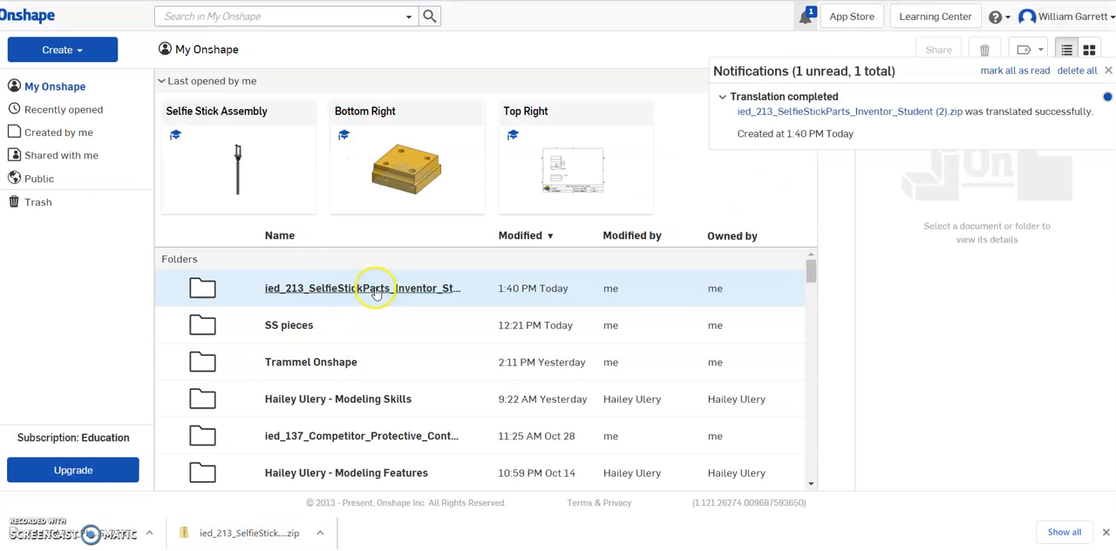
# Rename the imported ied_213 parts folder to Selfie Stick and go into it
pyautogui.rightClick(346, 288)
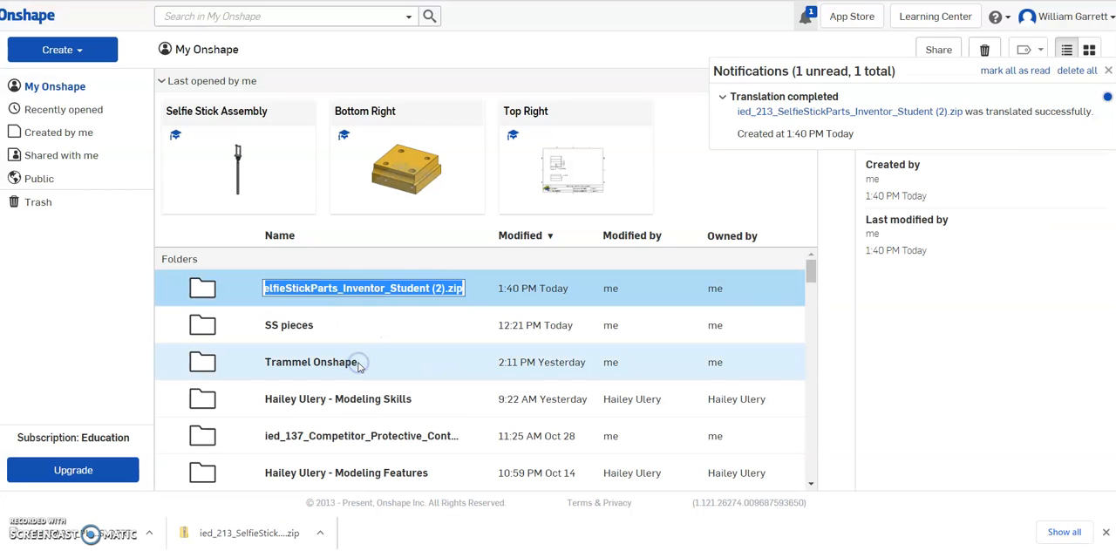
pyautogui.write('Selfie Stick')
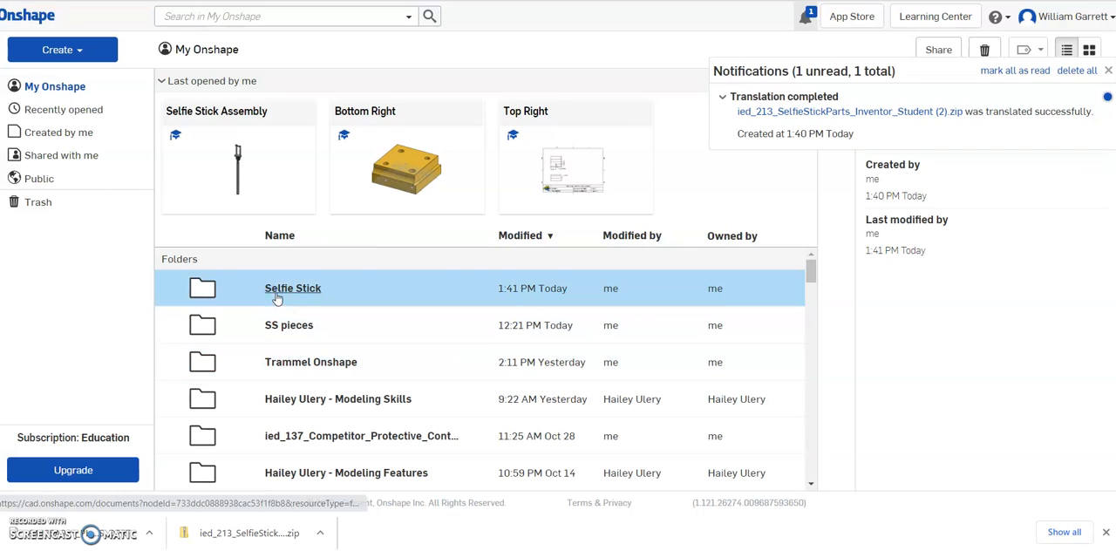
pyautogui.doubleClick(293, 288)
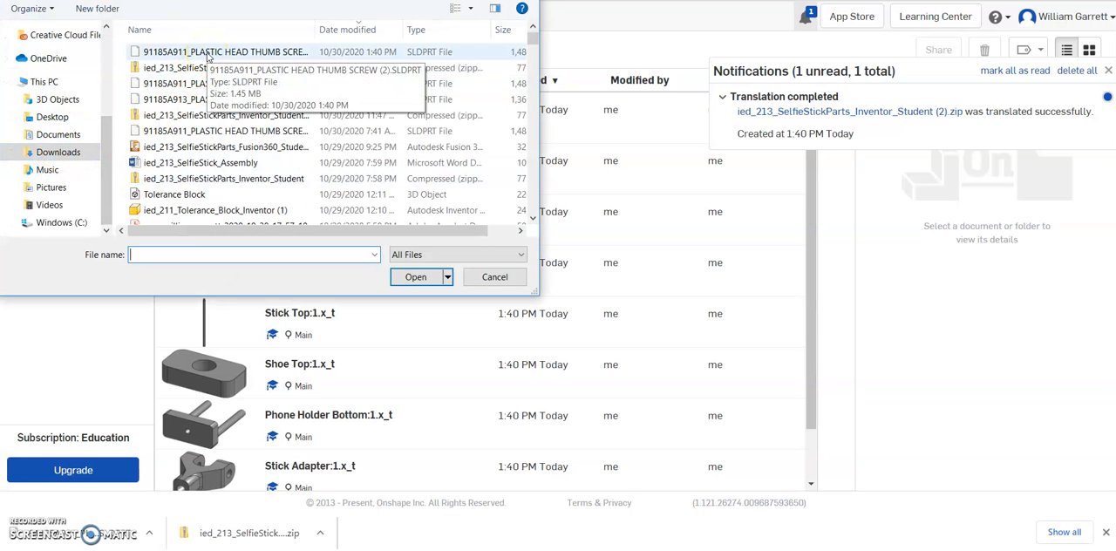
# Upload the thumb screw SLDPRT file into the Selfie Stick folder as a single document
pyautogui.click(225, 52)
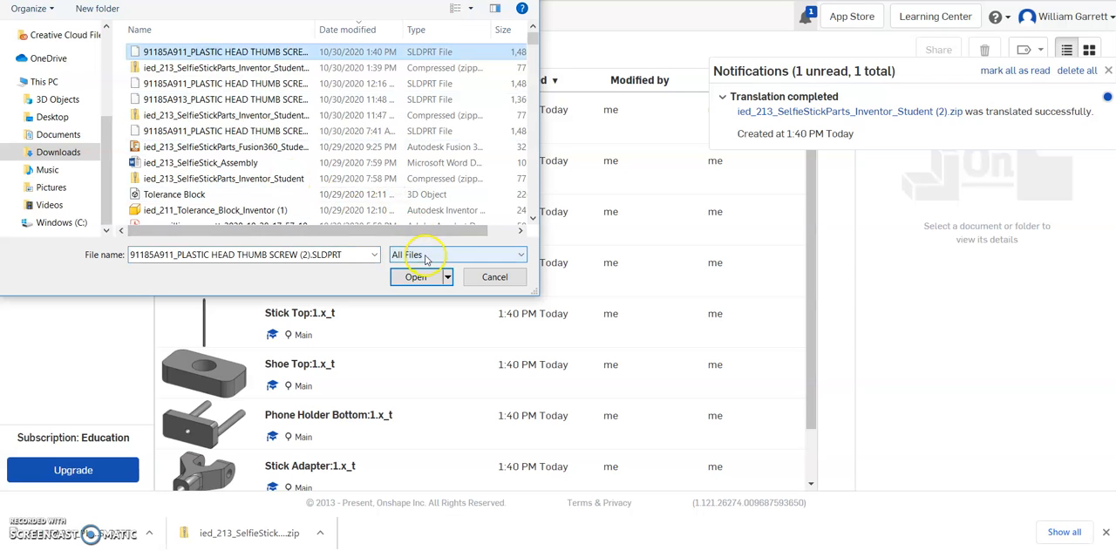
pyautogui.click(415, 275)
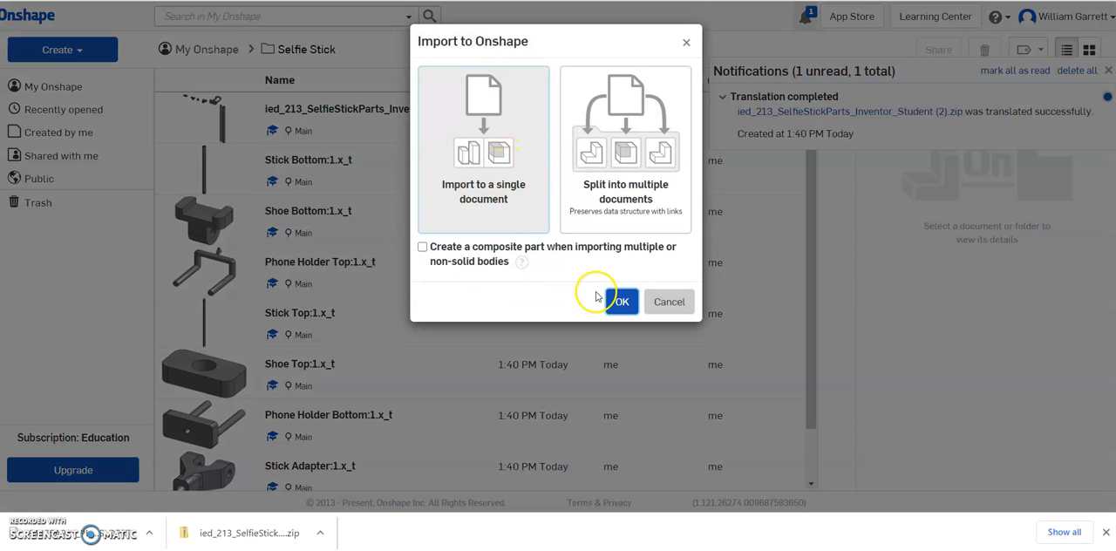
pyautogui.click(621, 302)
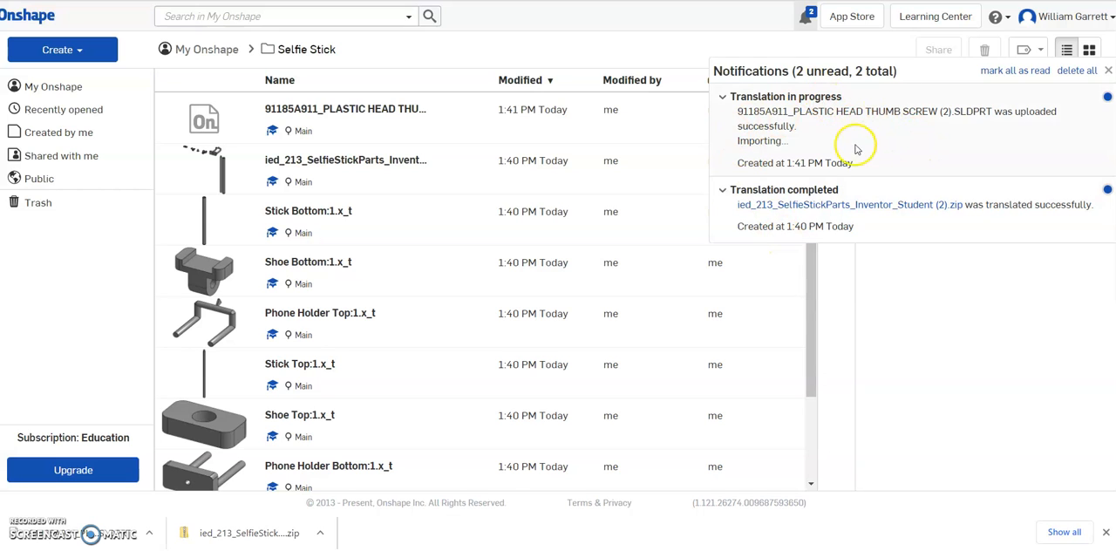
pyautogui.moveTo(475, 123)
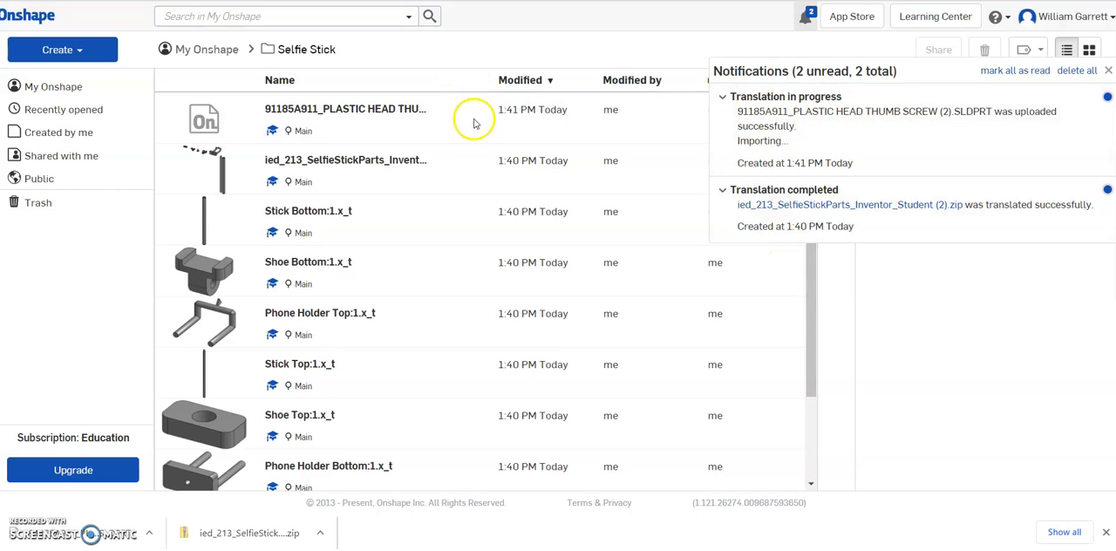
pyautogui.scroll(-3)
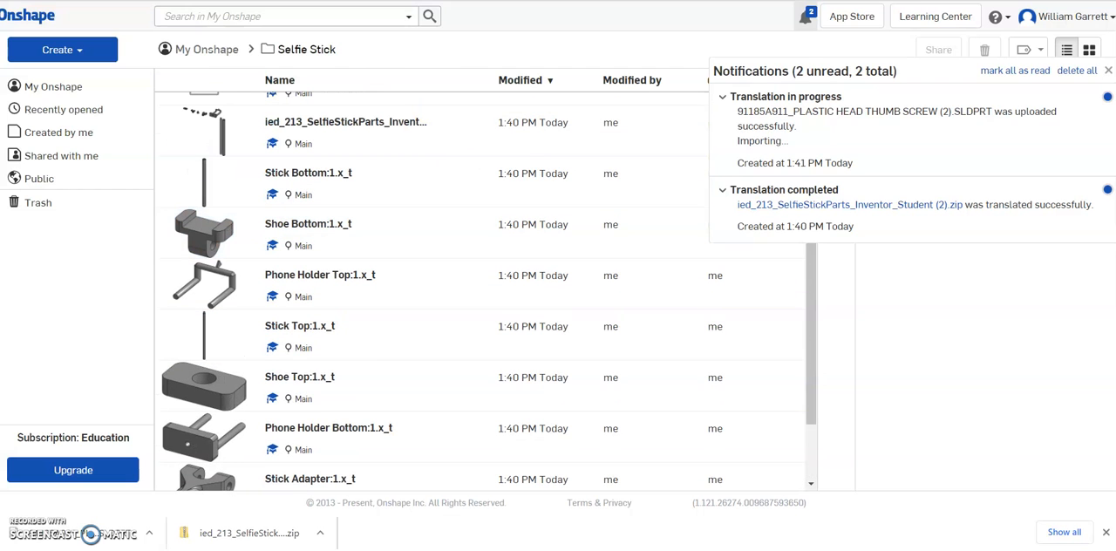
pyautogui.moveTo(146, 76)
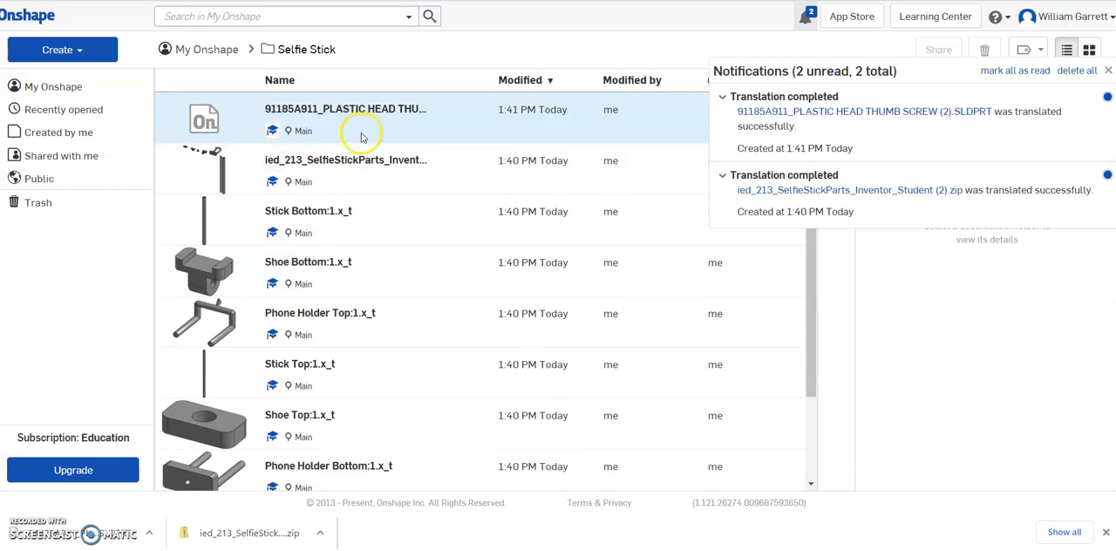
pyautogui.moveTo(91, 49)
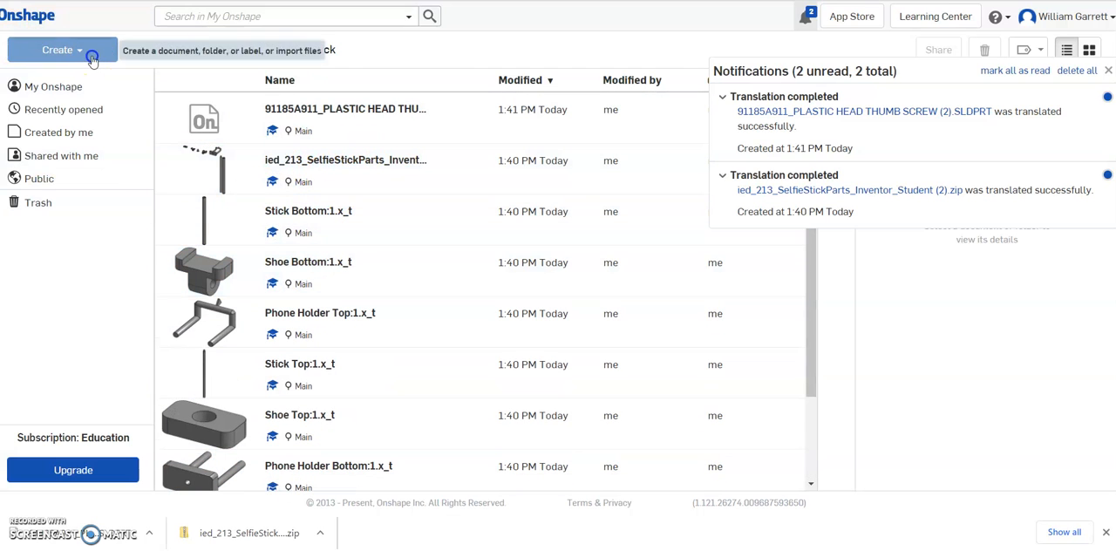
# Create a new Onshape document named Selfie Stick Assembly
pyautogui.click(58, 49)
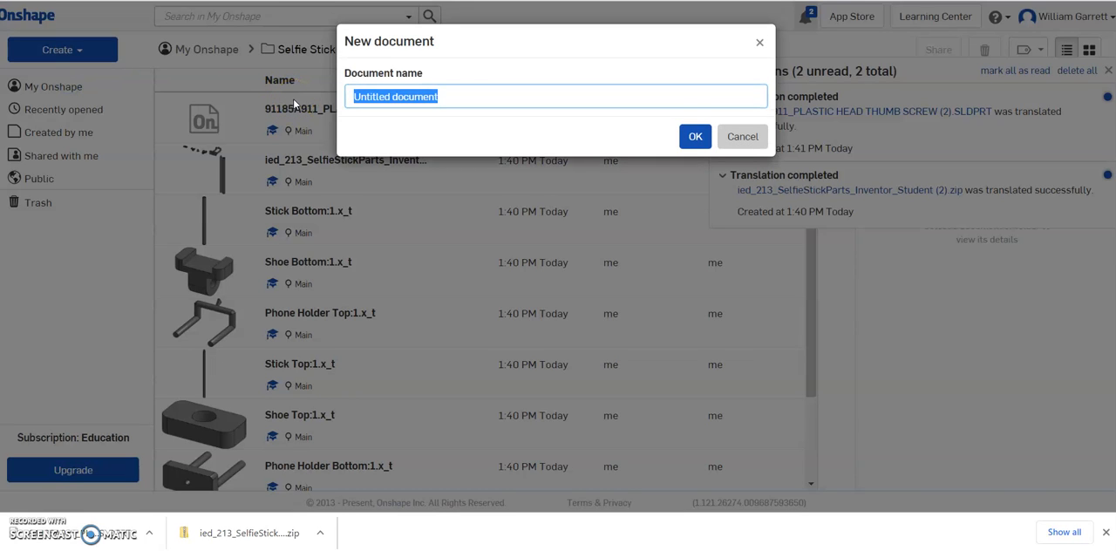
pyautogui.write('Selfie Stick Ass')
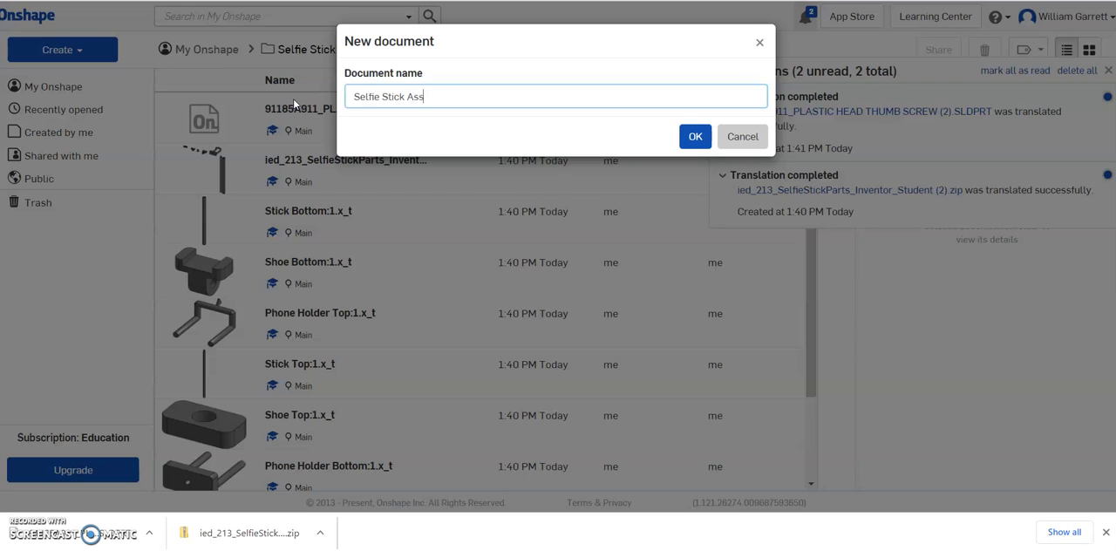
pyautogui.write('embly')
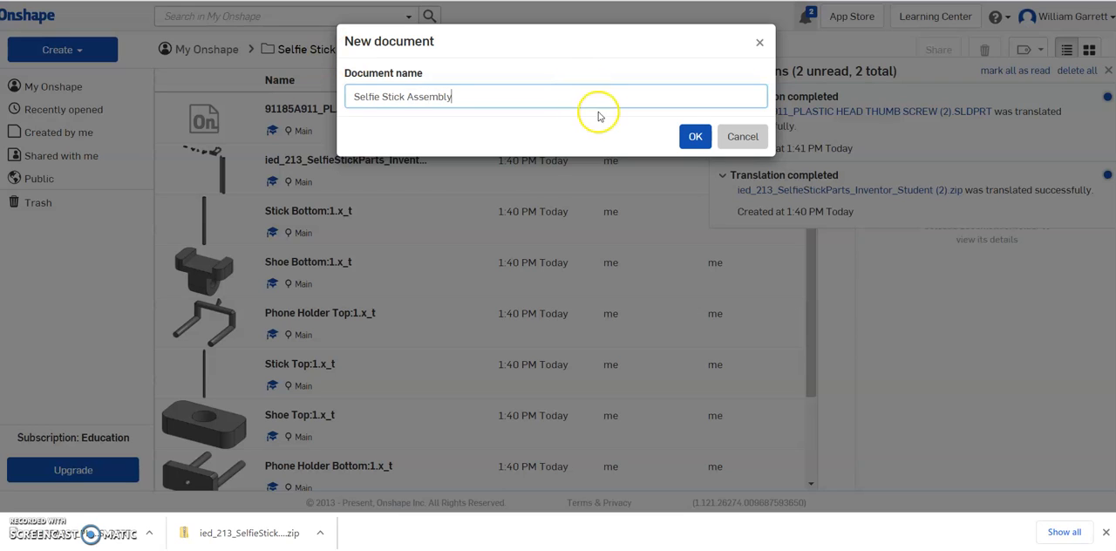
pyautogui.click(694, 136)
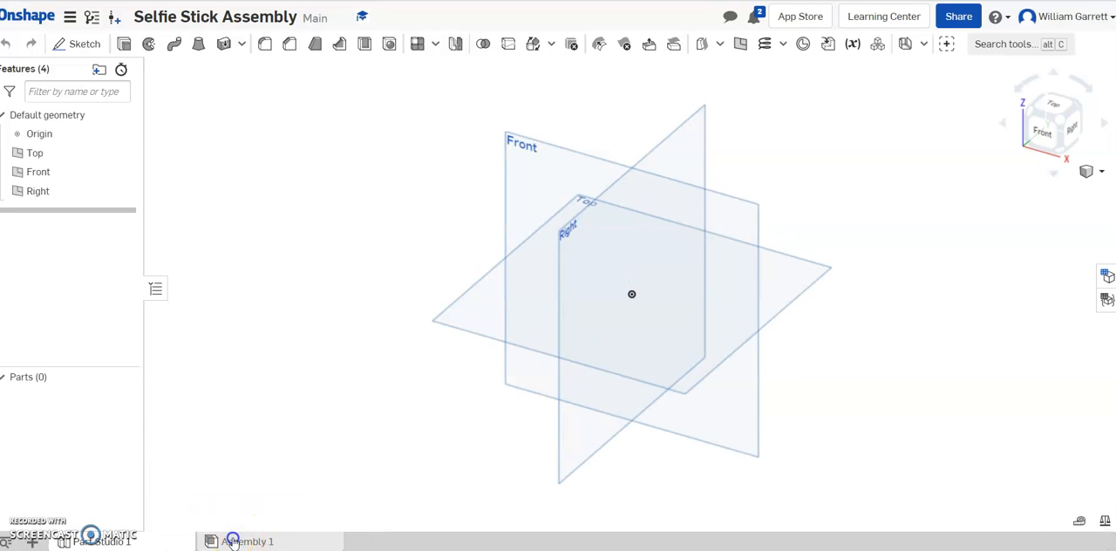
# In Assembly 1, start Insert and browse Other documents to the Selfie Stick folder
pyautogui.click(248, 541)
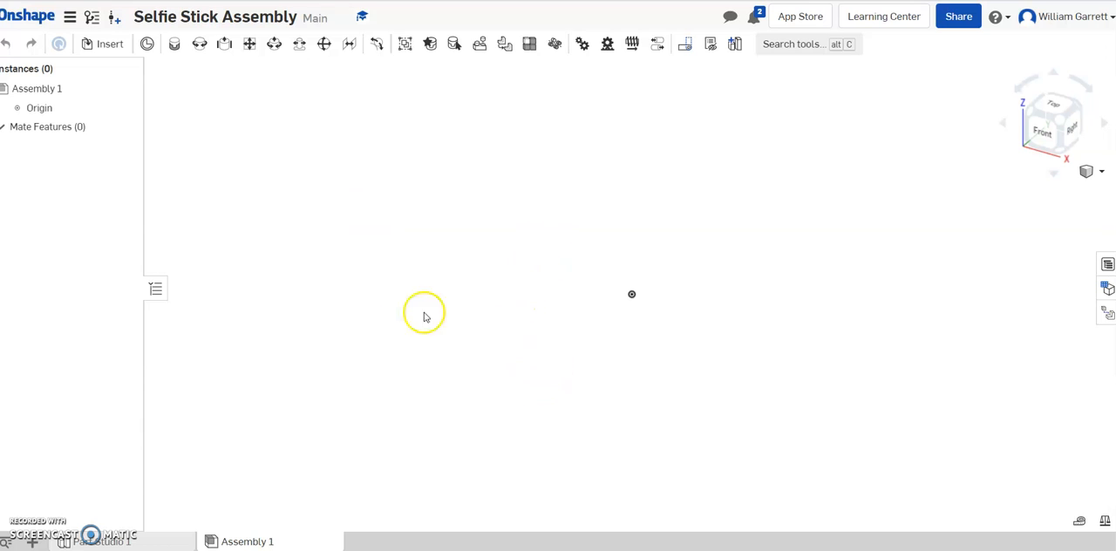
pyautogui.moveTo(98, 44)
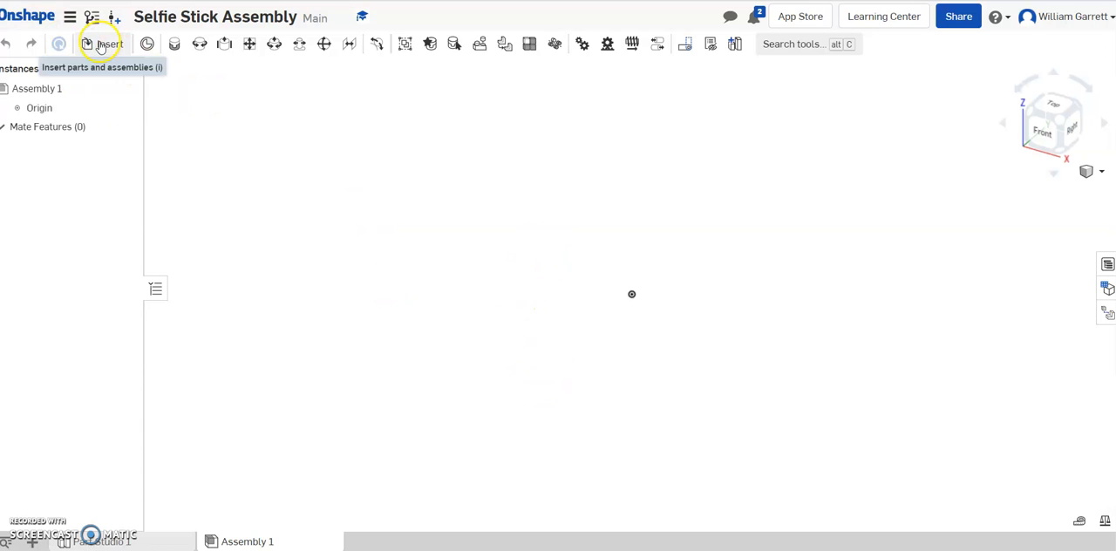
pyautogui.click(103, 44)
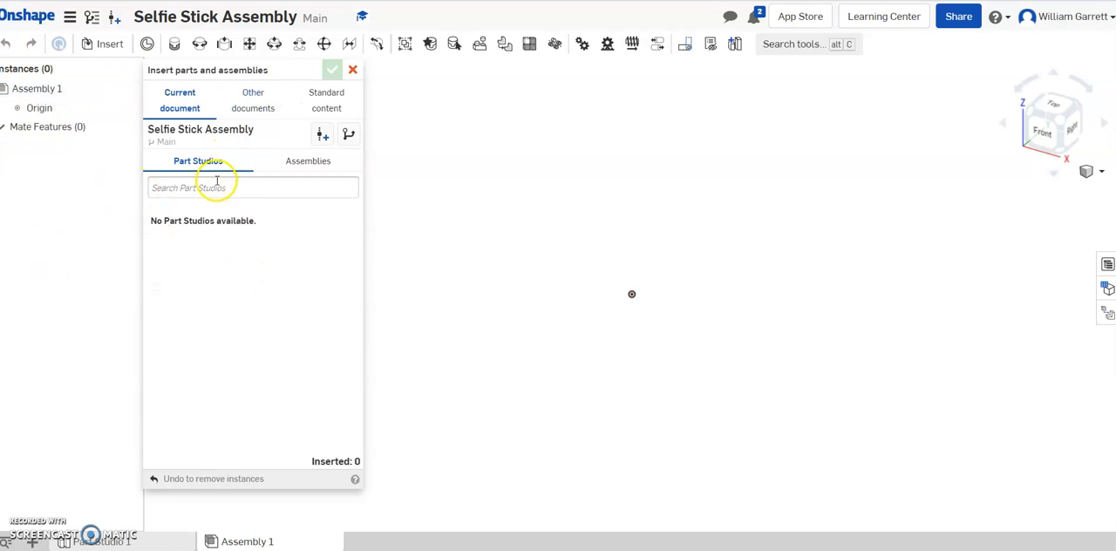
pyautogui.click(251, 99)
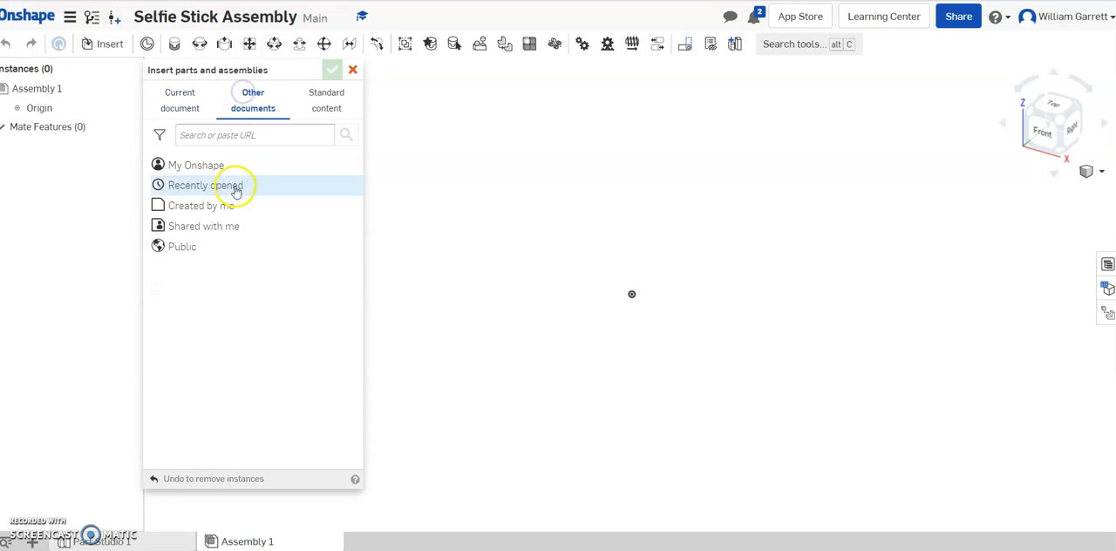
pyautogui.click(195, 164)
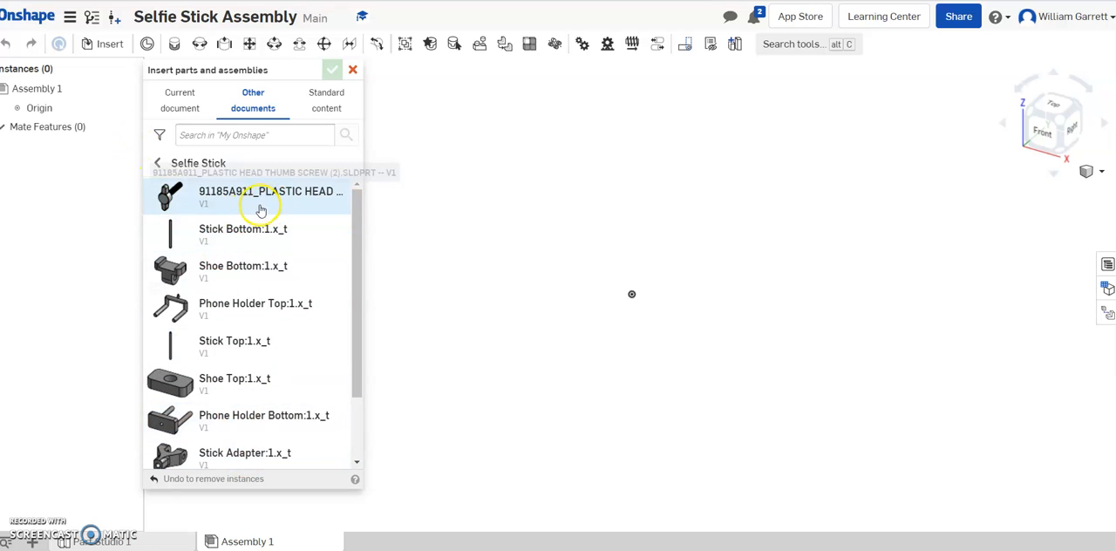
# Insert the plastic-head thumb screw, Stick Bottom and Shoe Bottom parts into the assembly
pyautogui.click(262, 192)
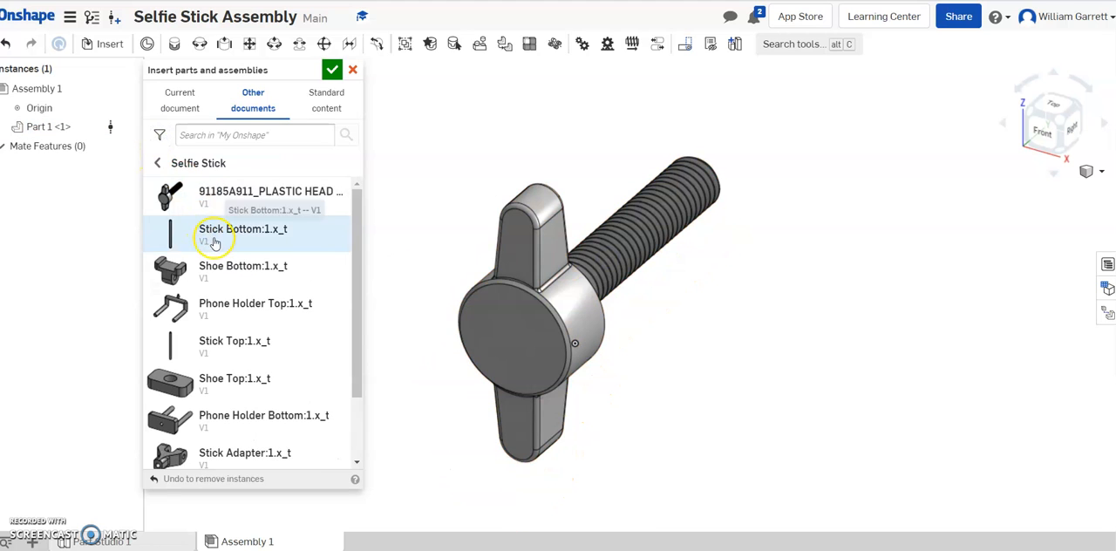
pyautogui.click(244, 233)
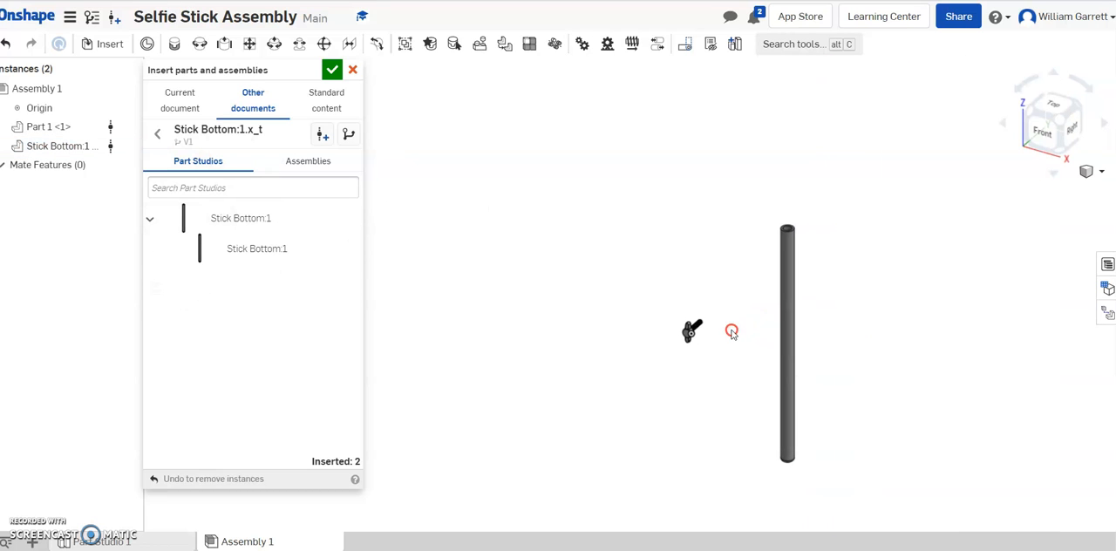
pyautogui.click(157, 133)
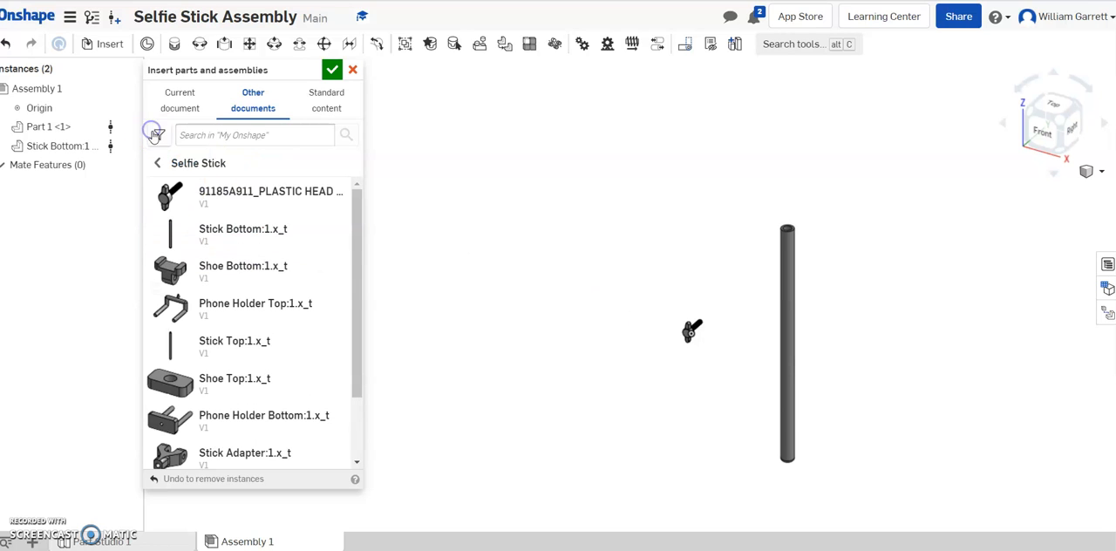
pyautogui.click(244, 265)
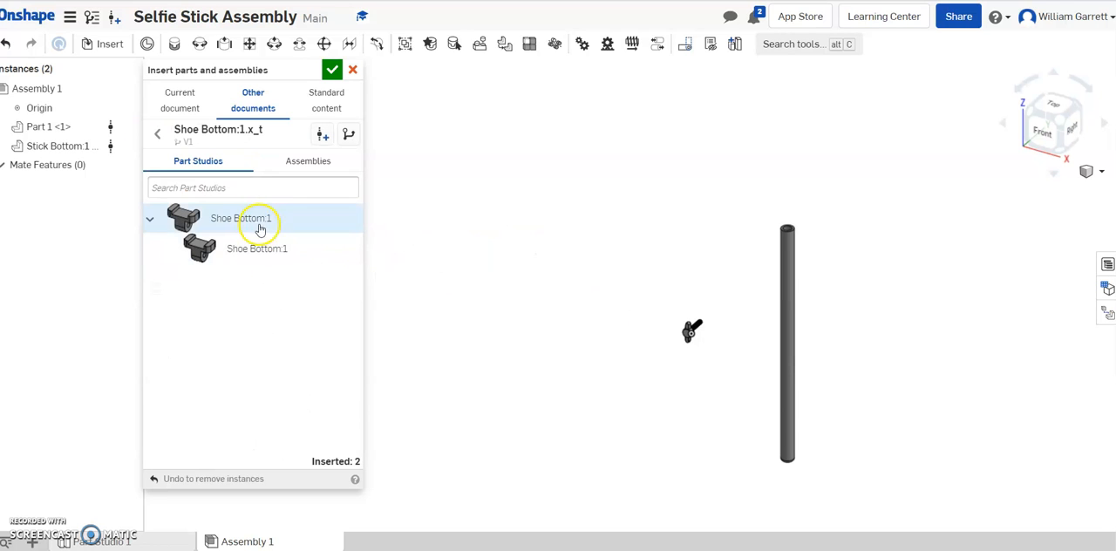
pyautogui.click(241, 218)
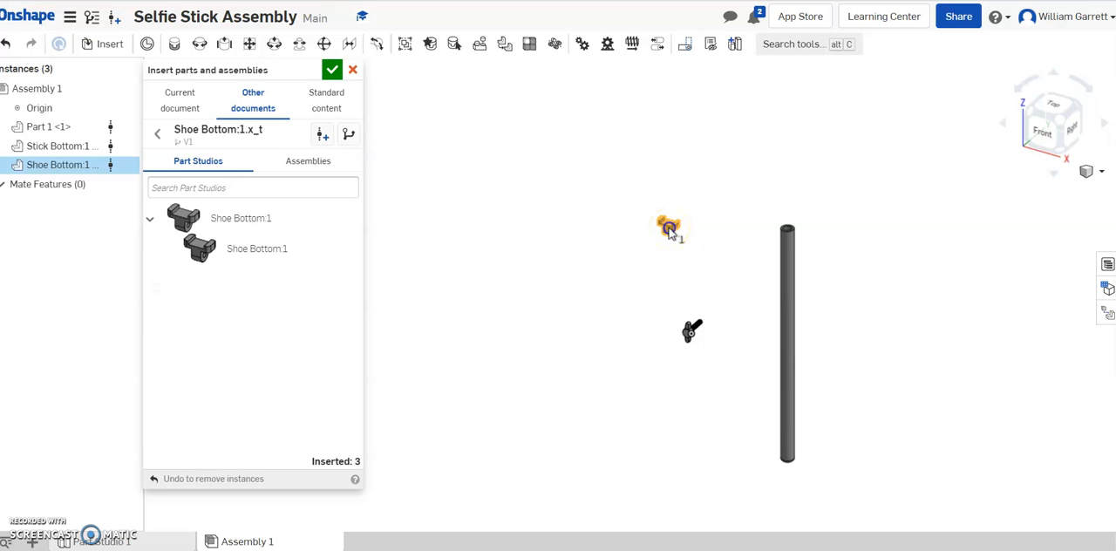
pyautogui.click(241, 218)
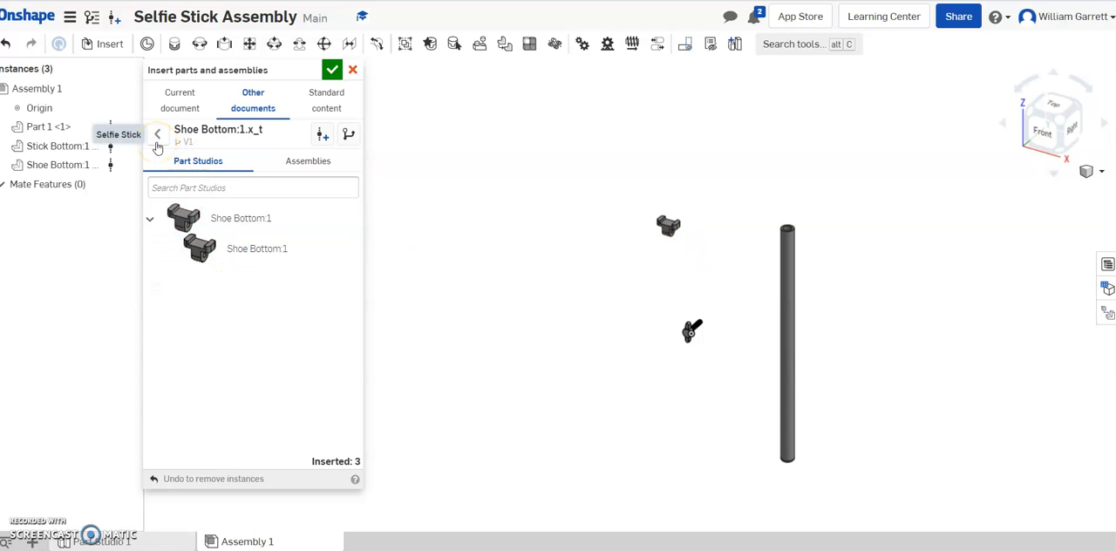
pyautogui.click(157, 133)
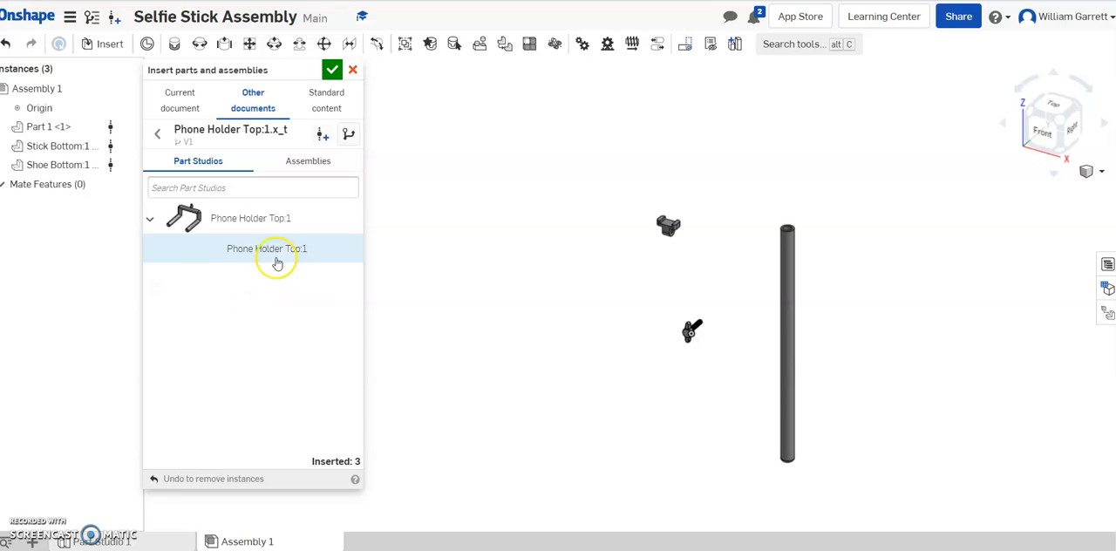
# Insert the Phone Holder Top, Stick Top and Shoe Top parts into the graphics area
pyautogui.click(267, 248)
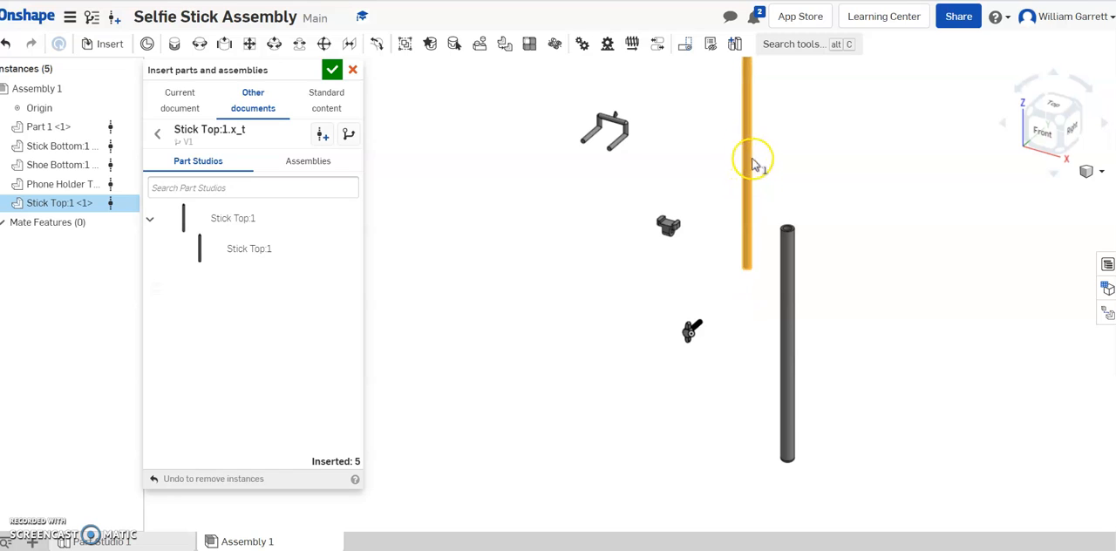
pyautogui.moveTo(749, 172)
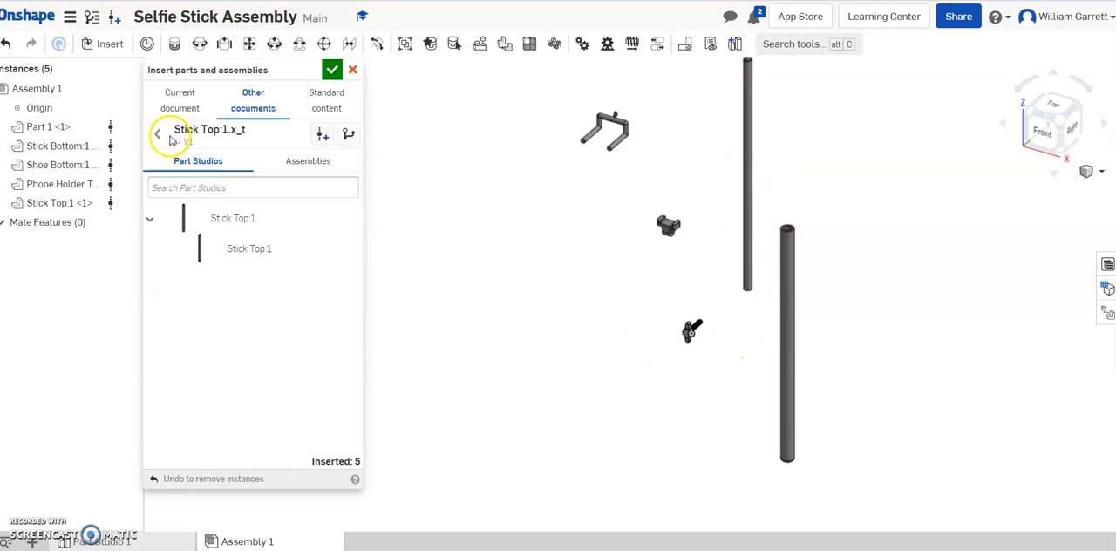
pyautogui.click(157, 133)
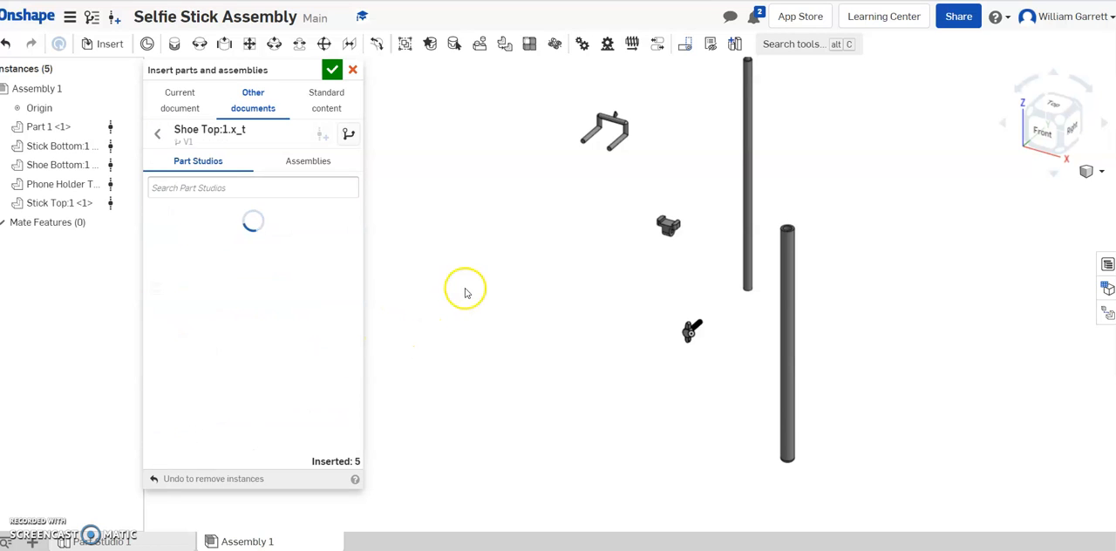
pyautogui.click(231, 218)
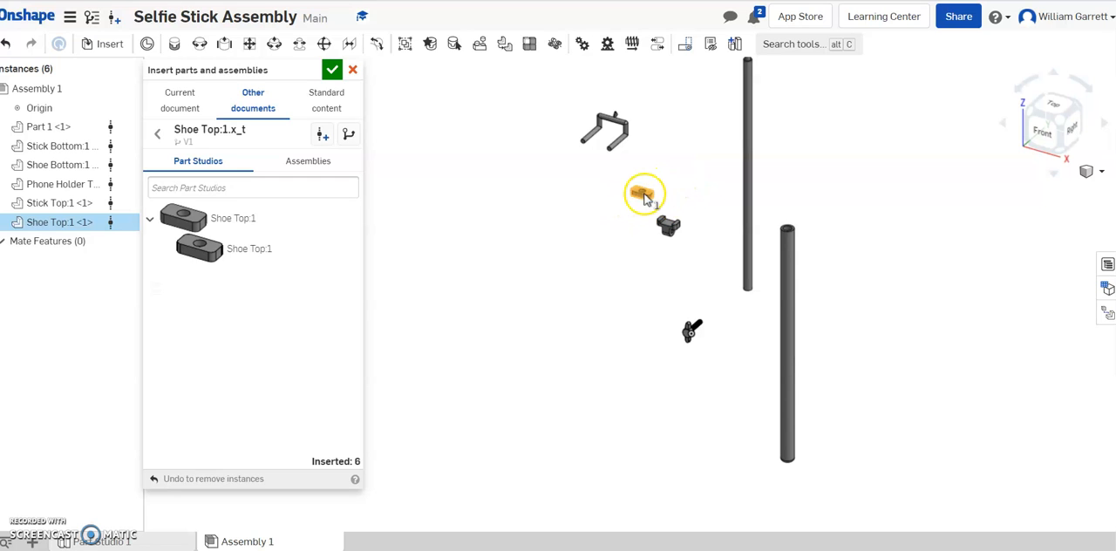
pyautogui.click(645, 194)
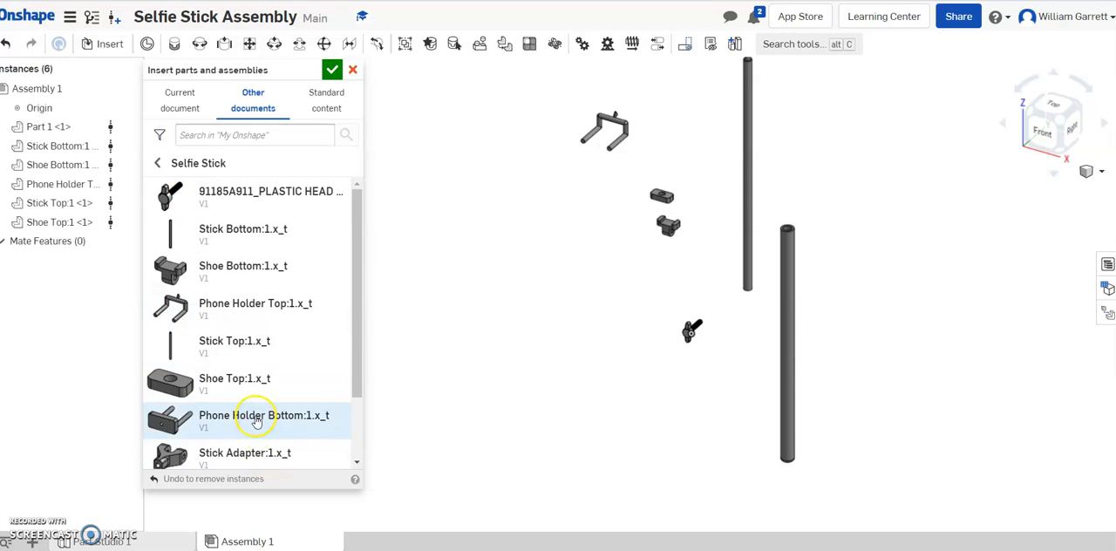
# Insert Phone Holder Bottom, Stick Adapter and Shoe, bringing the assembly to nine unmated instances
pyautogui.click(253, 415)
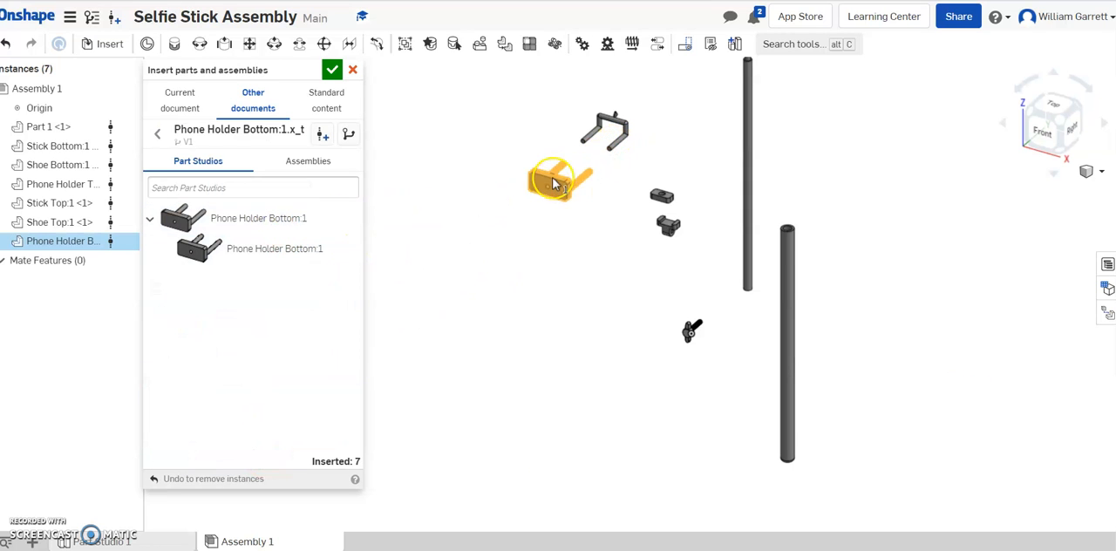
pyautogui.moveTo(558, 178); pyautogui.dragTo(576, 167)
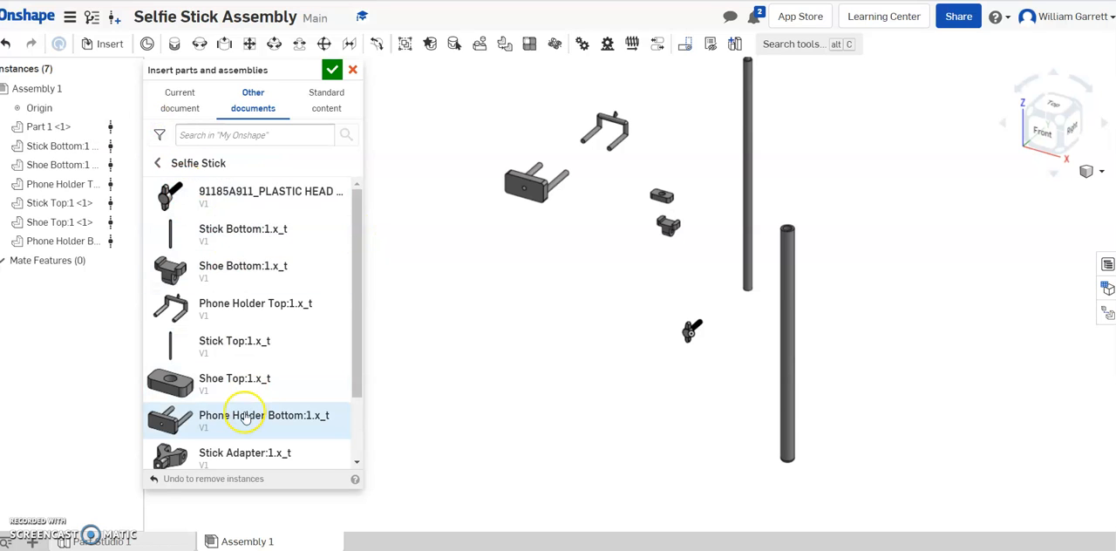
pyautogui.click(244, 454)
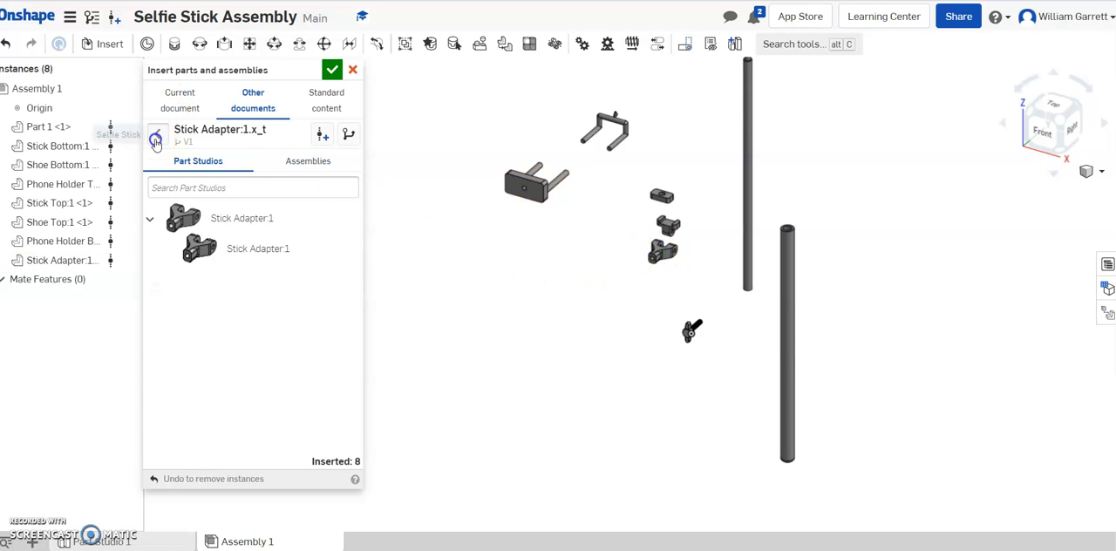
pyautogui.click(157, 139)
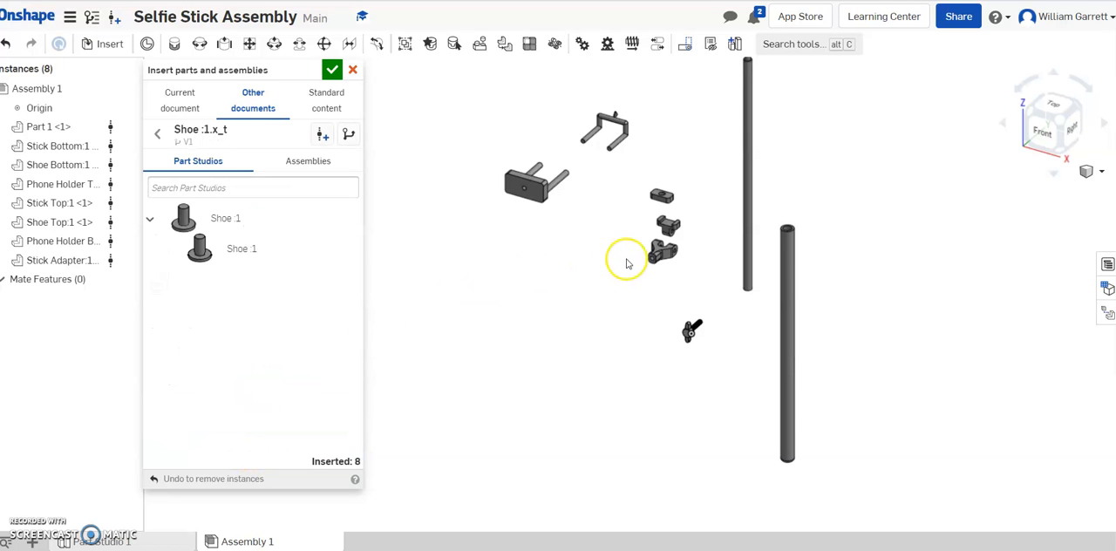
pyautogui.click(659, 194)
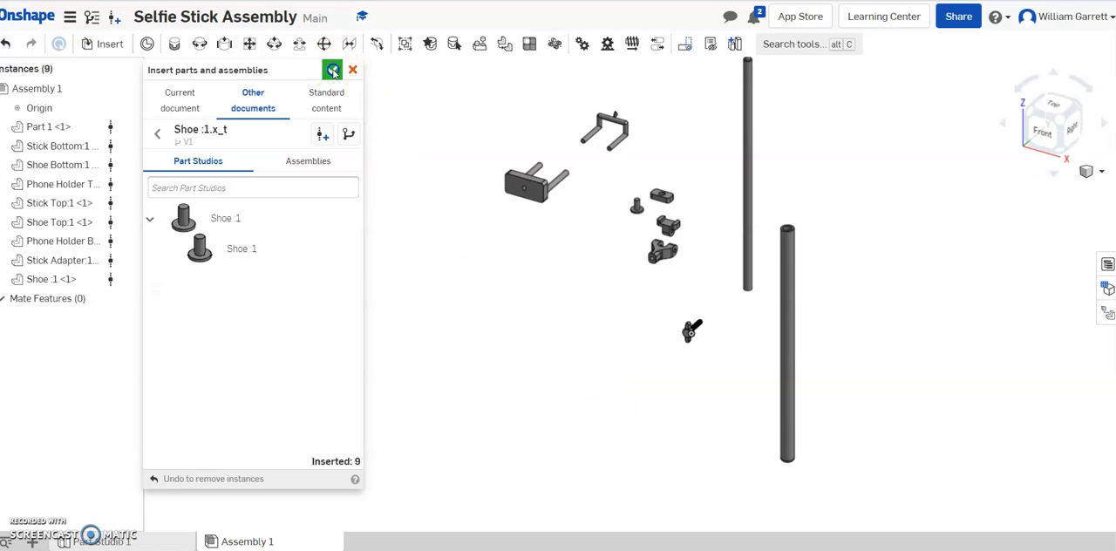
# Confirm the Insert dialog, leaving all nine unmated part instances in the assembly
pyautogui.click(353, 70)
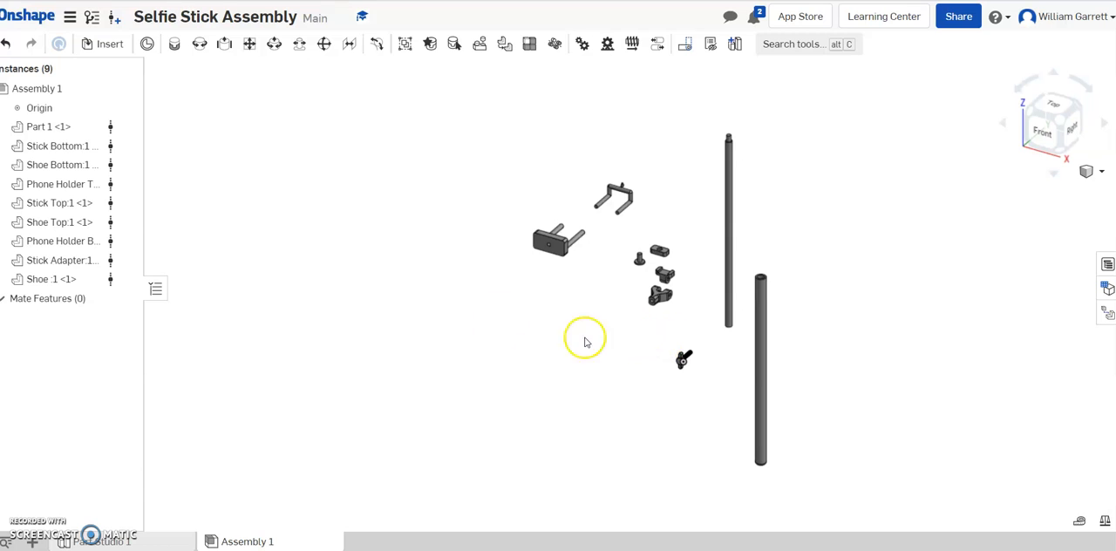
pyautogui.moveTo(482, 117)
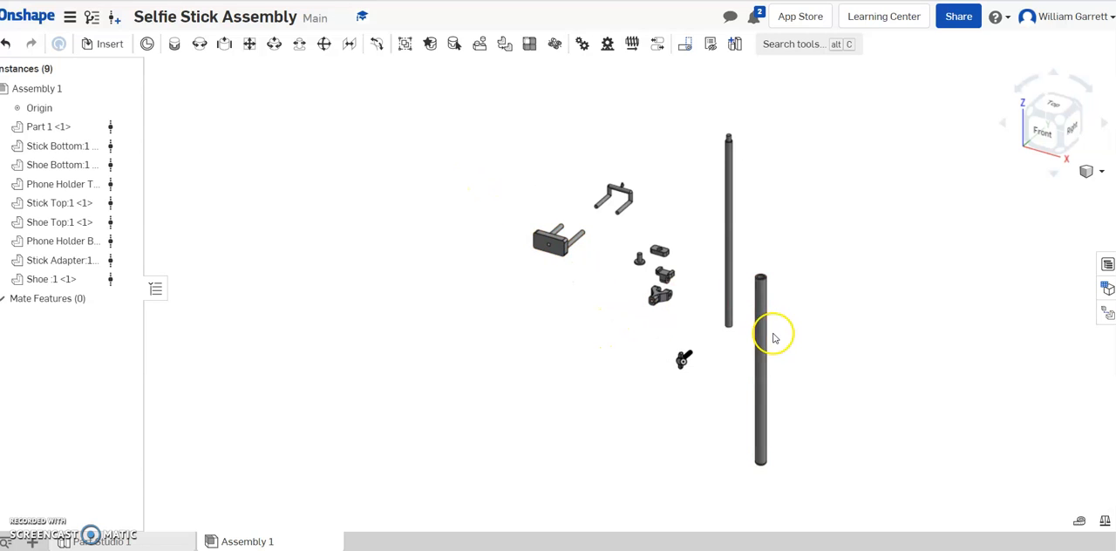
pyautogui.moveTo(746, 230)
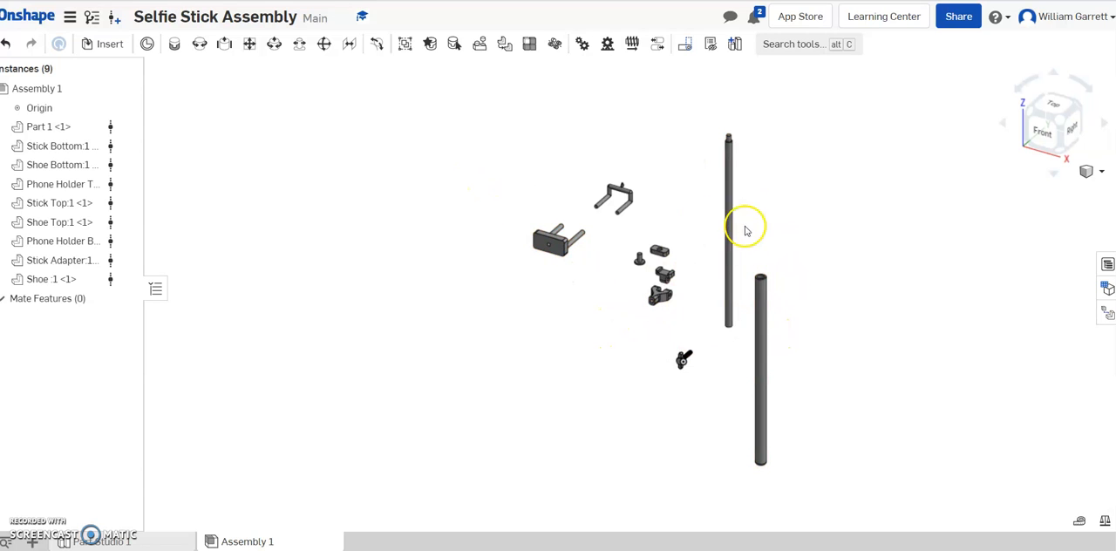
pyautogui.moveTo(391, 125)
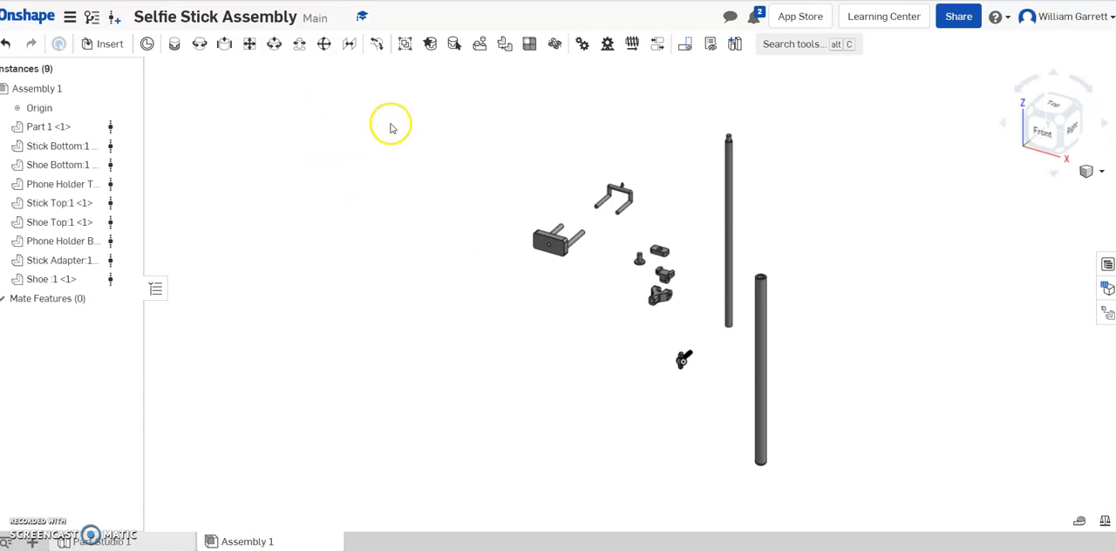
pyautogui.moveTo(185, 92)
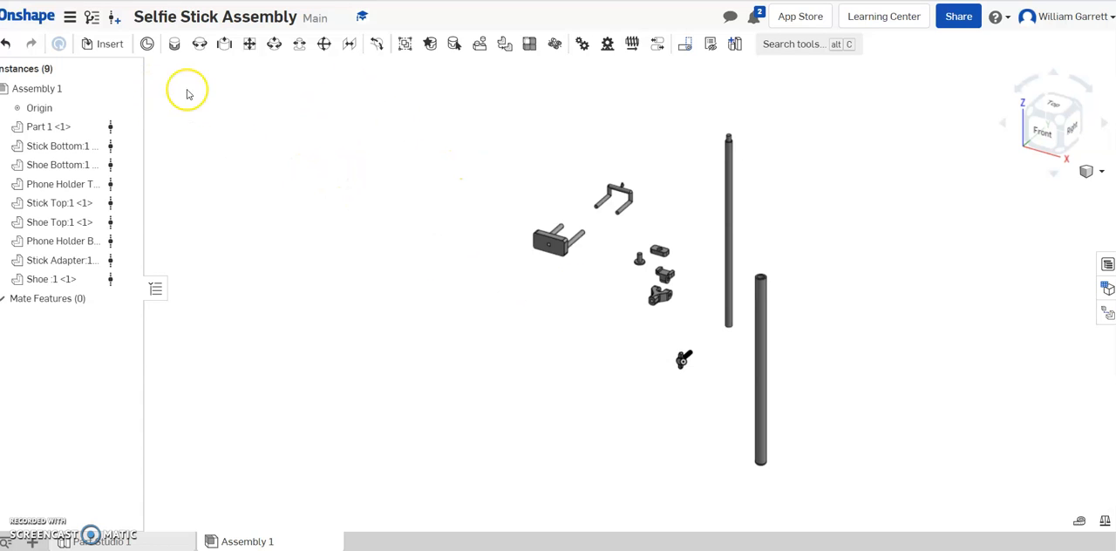
pyautogui.moveTo(137, 66)
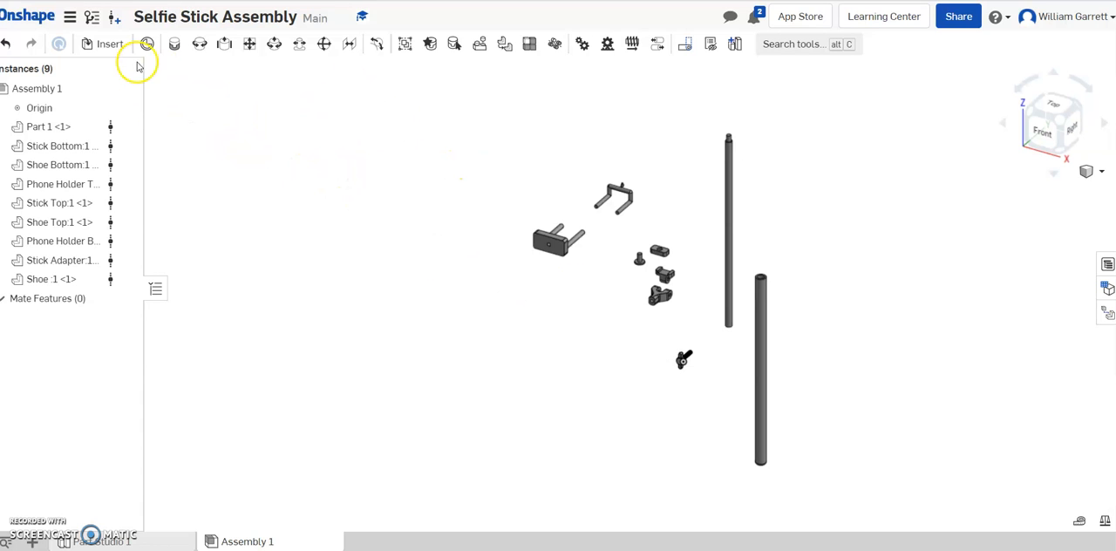